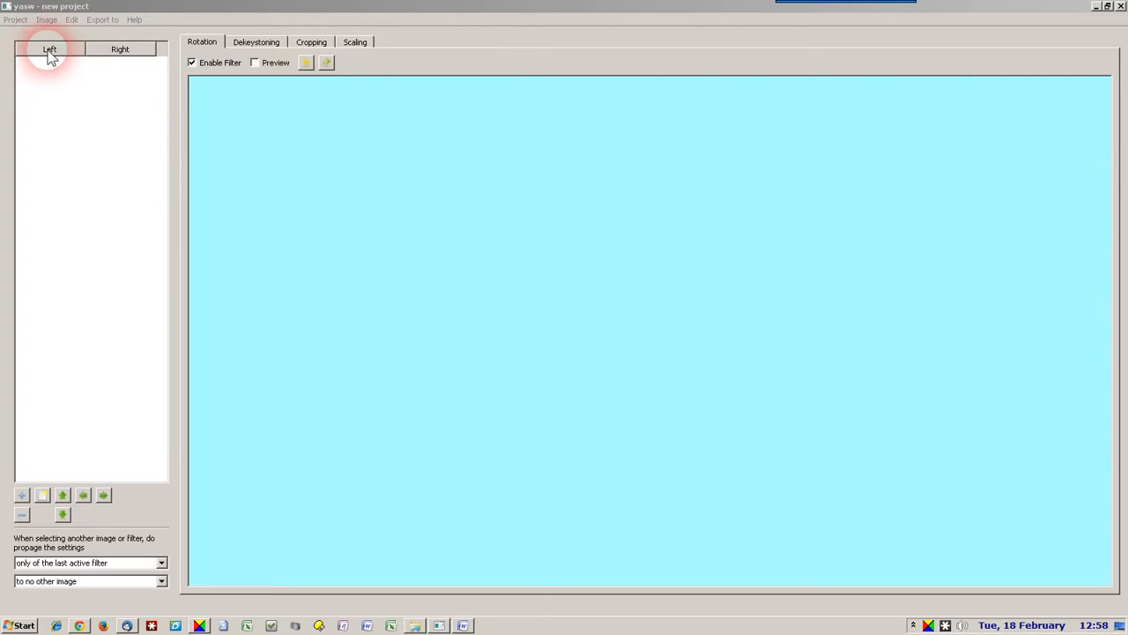
mouse_move(82, 132)
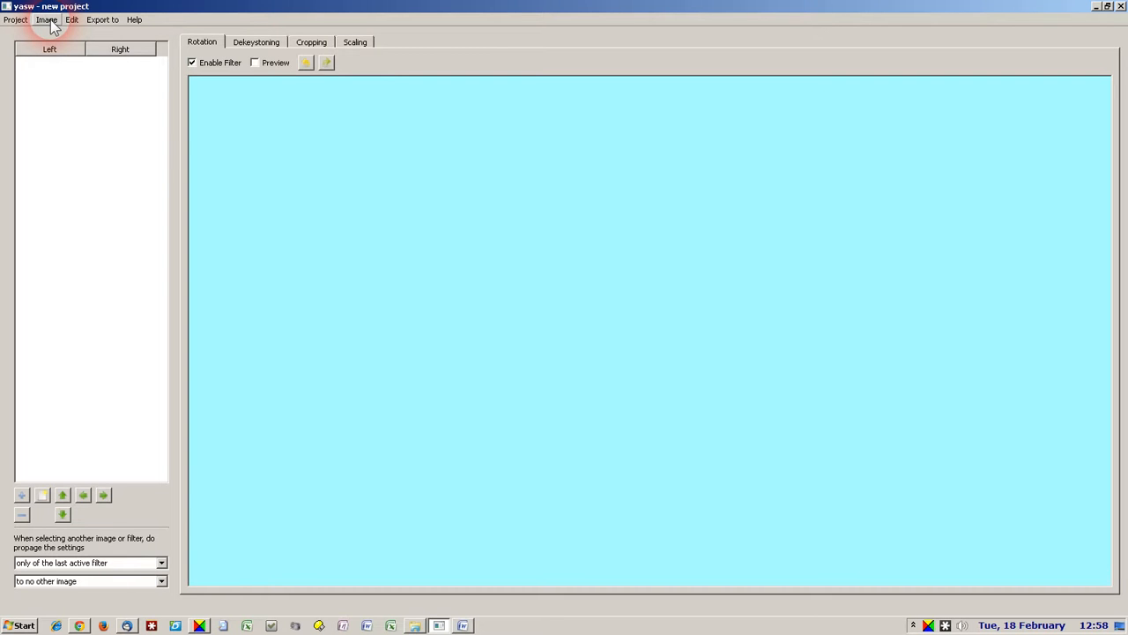
- Load IMGP0669–IMGP0671.JPG from the Left folder as the project's left pages
click(46, 19)
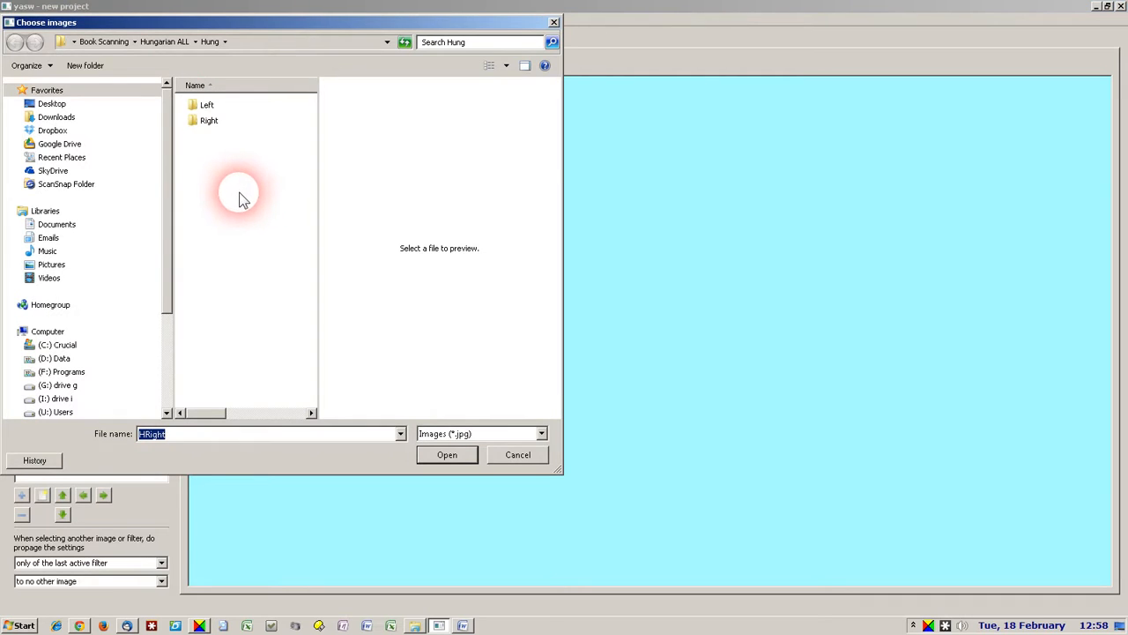
mouse_move(241, 179)
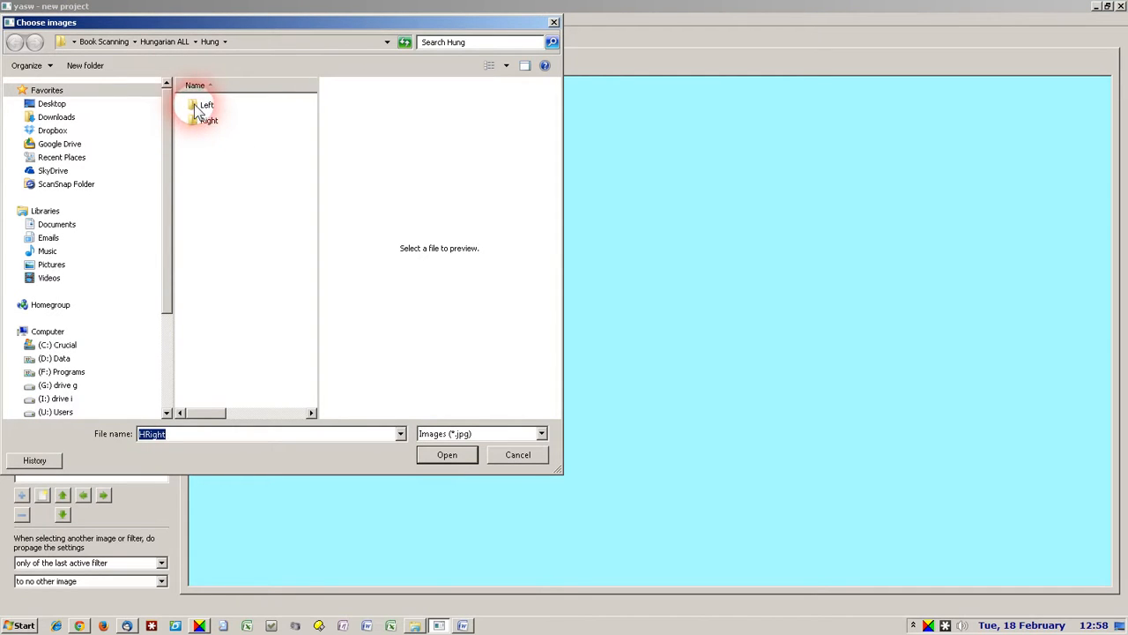
double_click(206, 104)
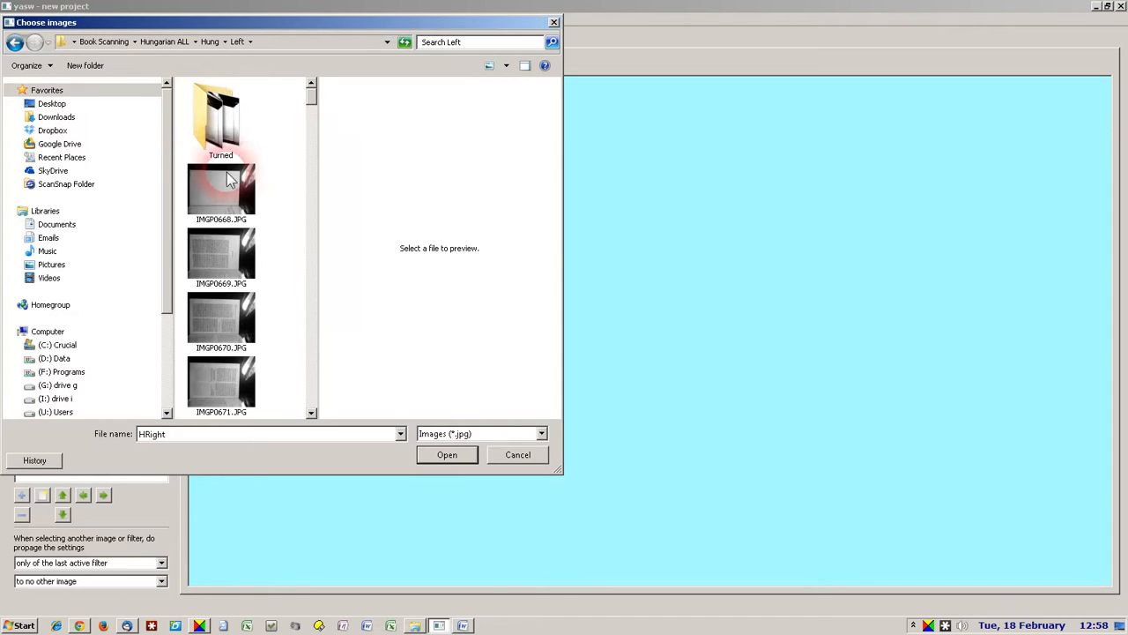
mouse_move(224, 256)
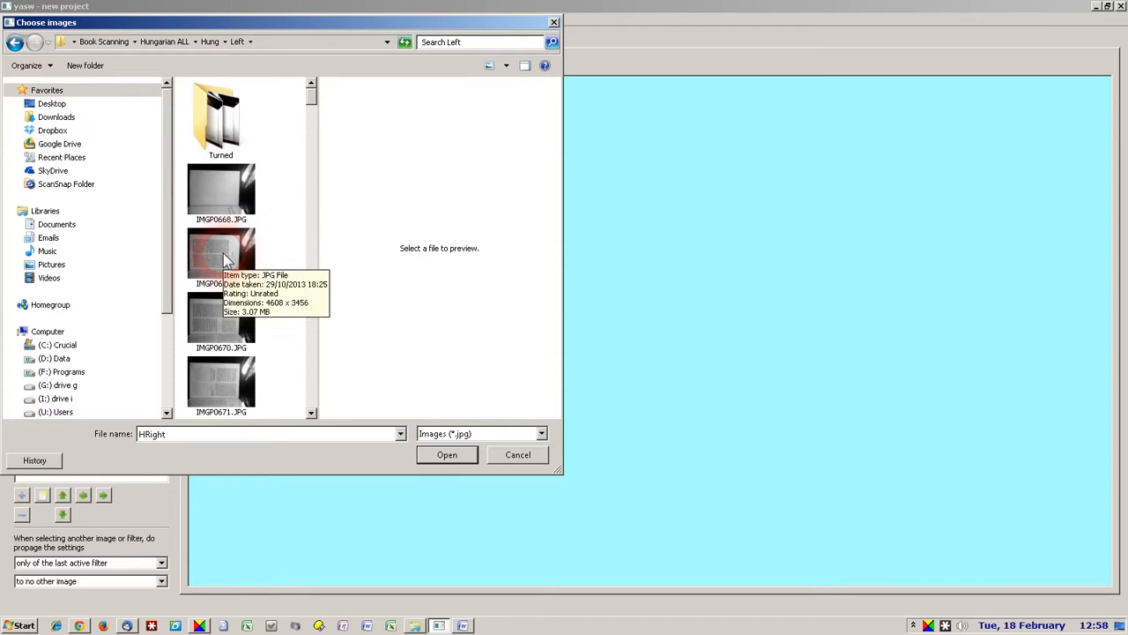
mouse_move(226, 258)
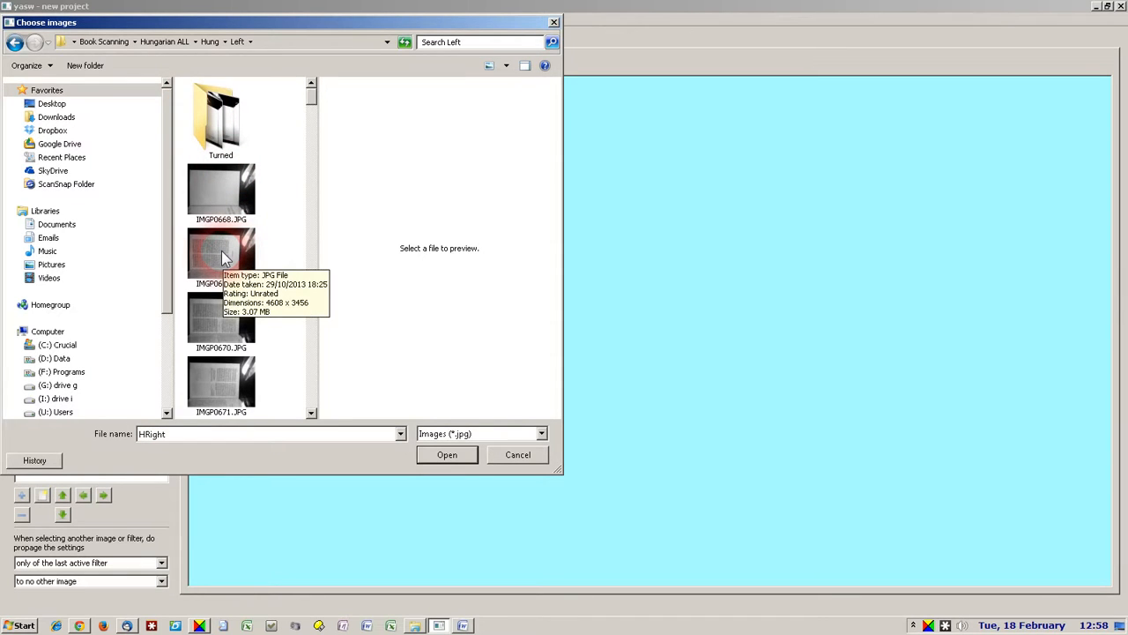
click(221, 255)
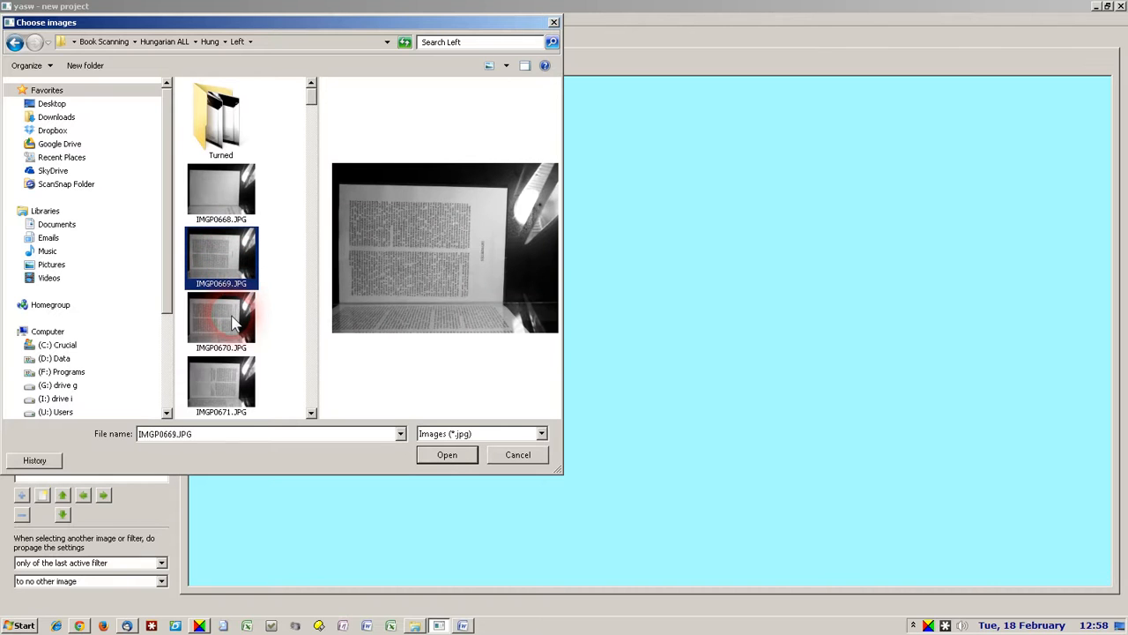
click(221, 384)
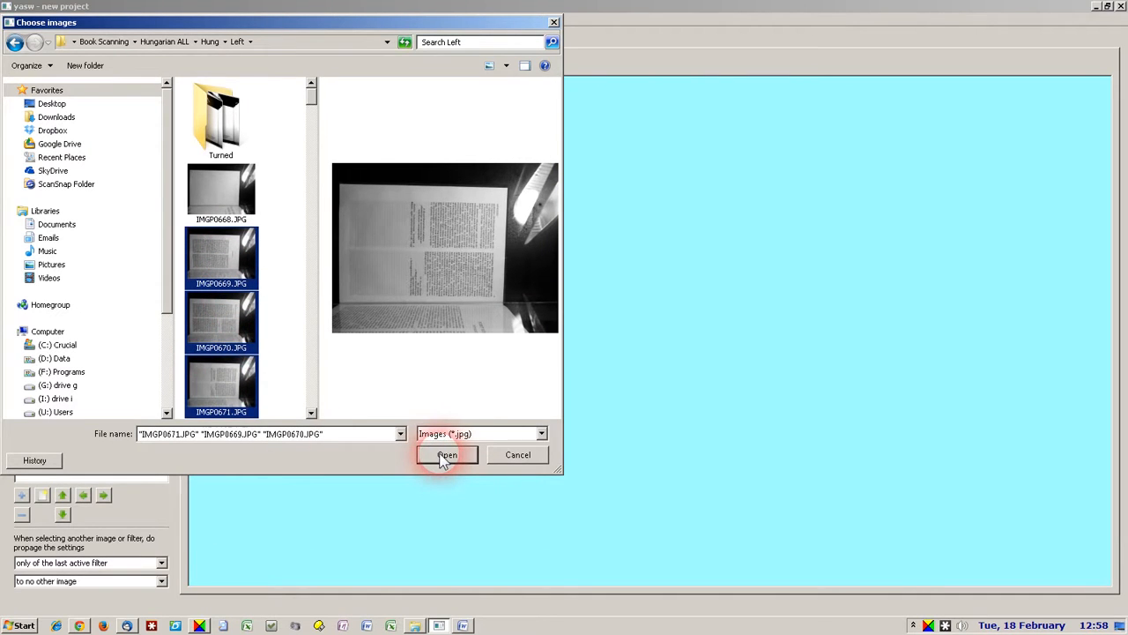
click(446, 454)
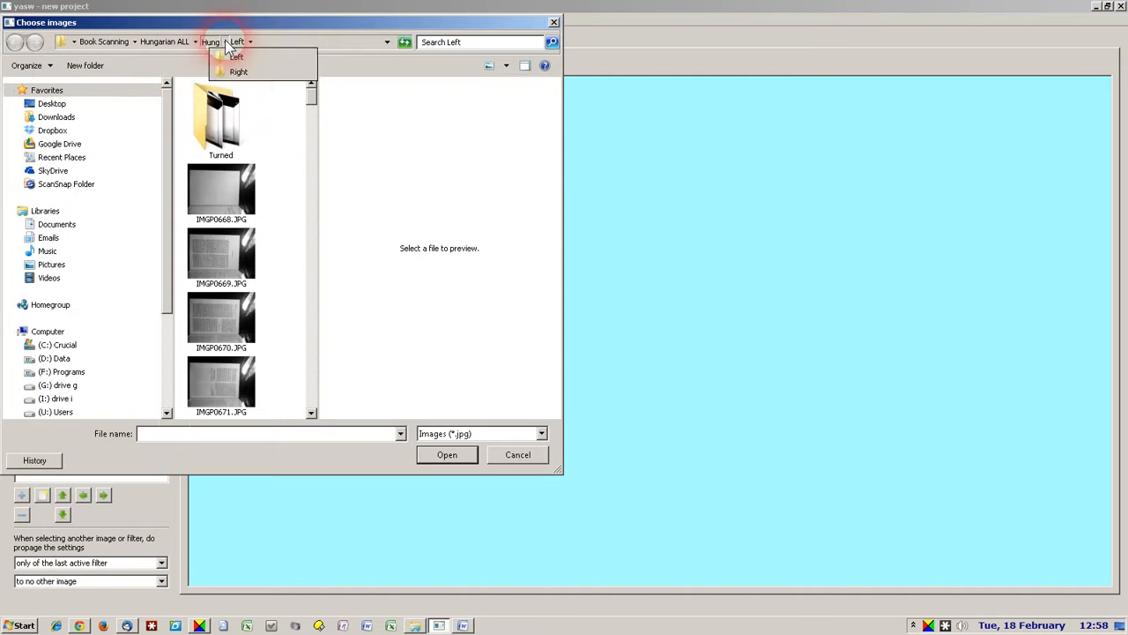
- Load IMGP0097–IMGP0099.JPG from the Right folder as the right pages
click(238, 72)
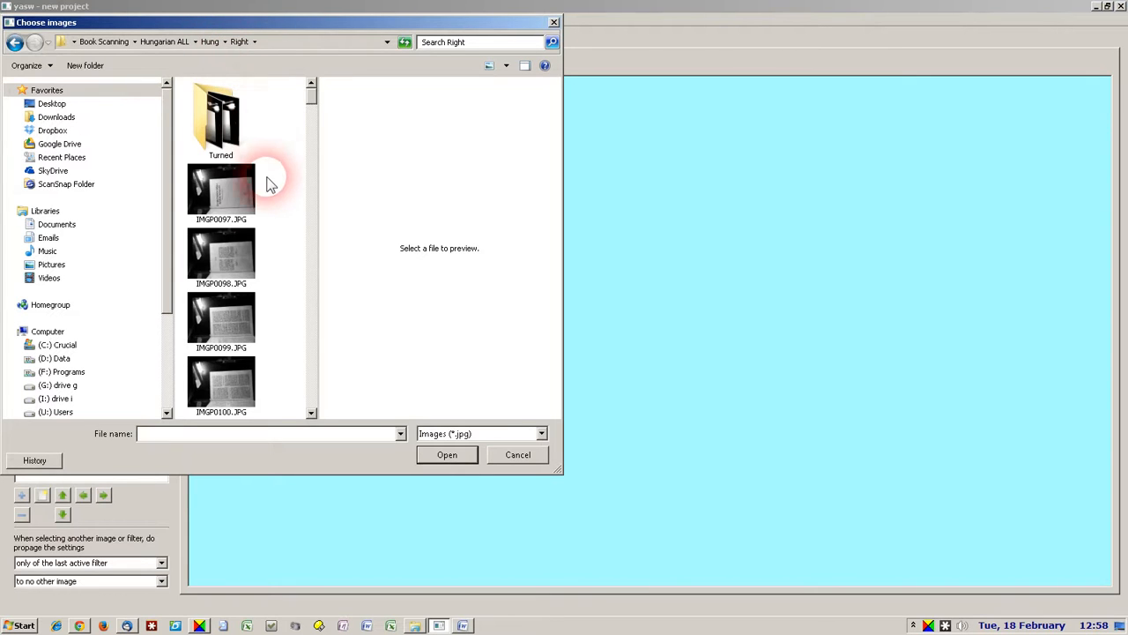
mouse_move(238, 187)
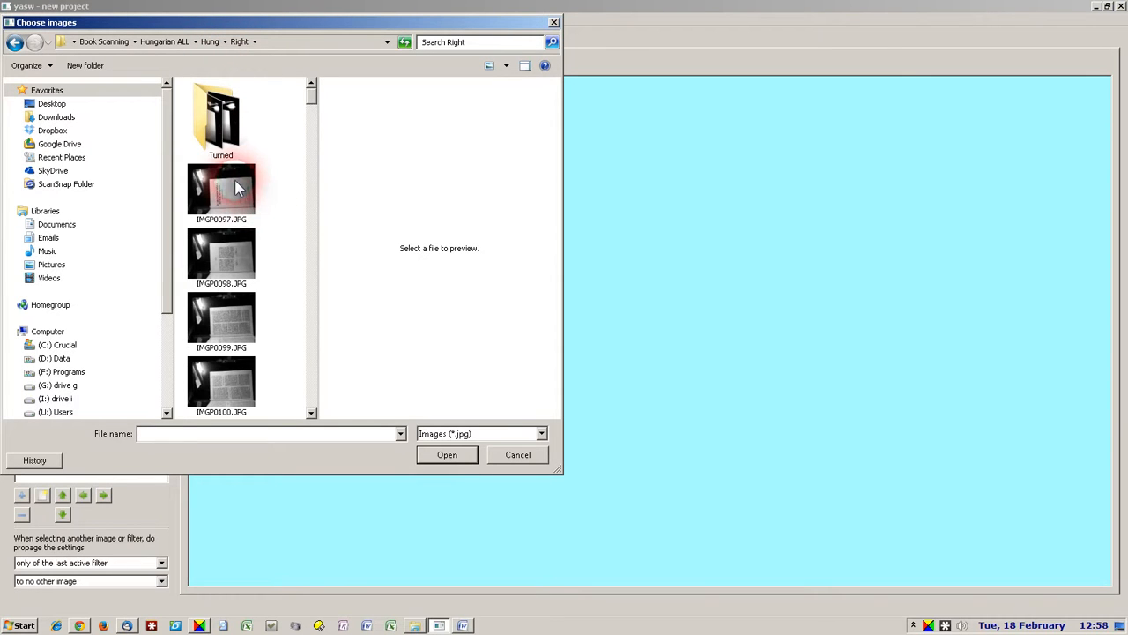
click(221, 188)
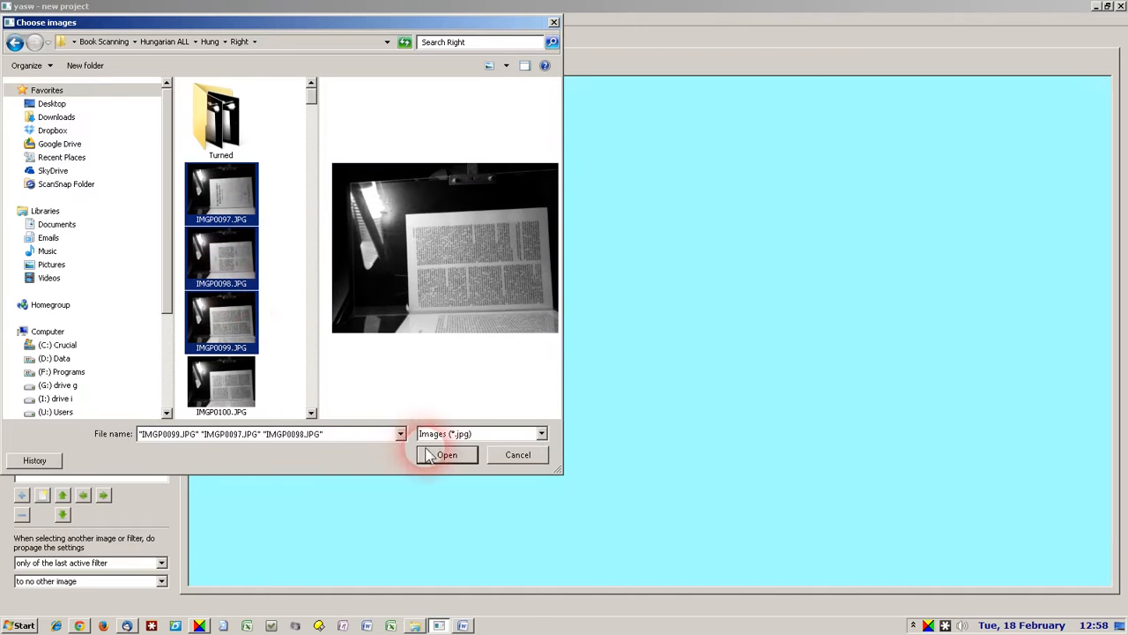
click(446, 454)
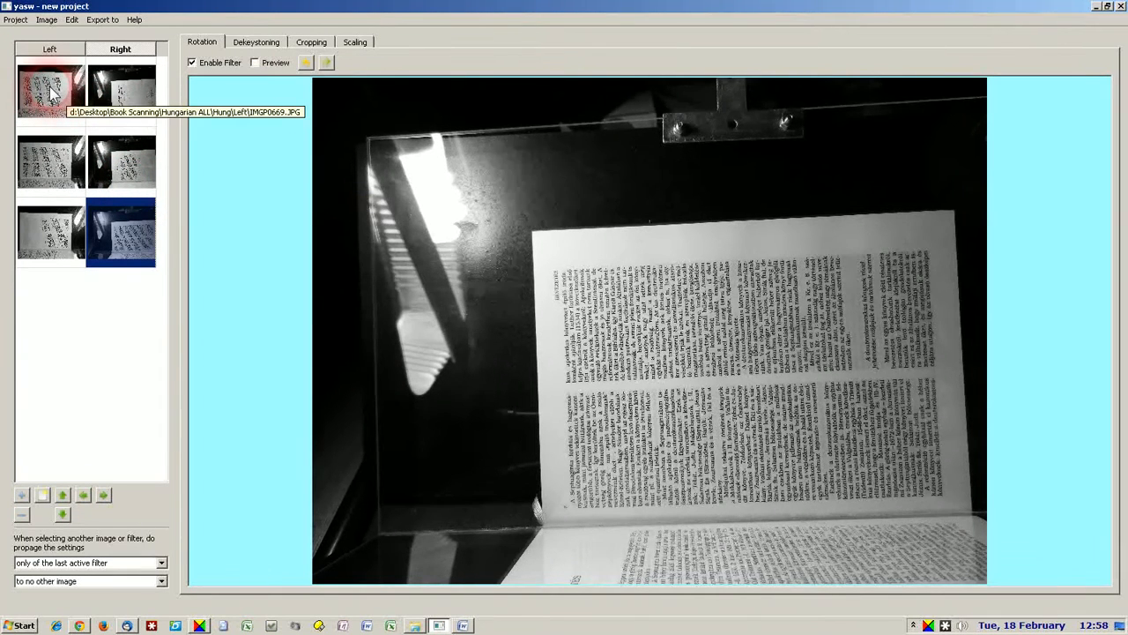
- On the first left page, set filters to propagate to all following images of the side
click(49, 91)
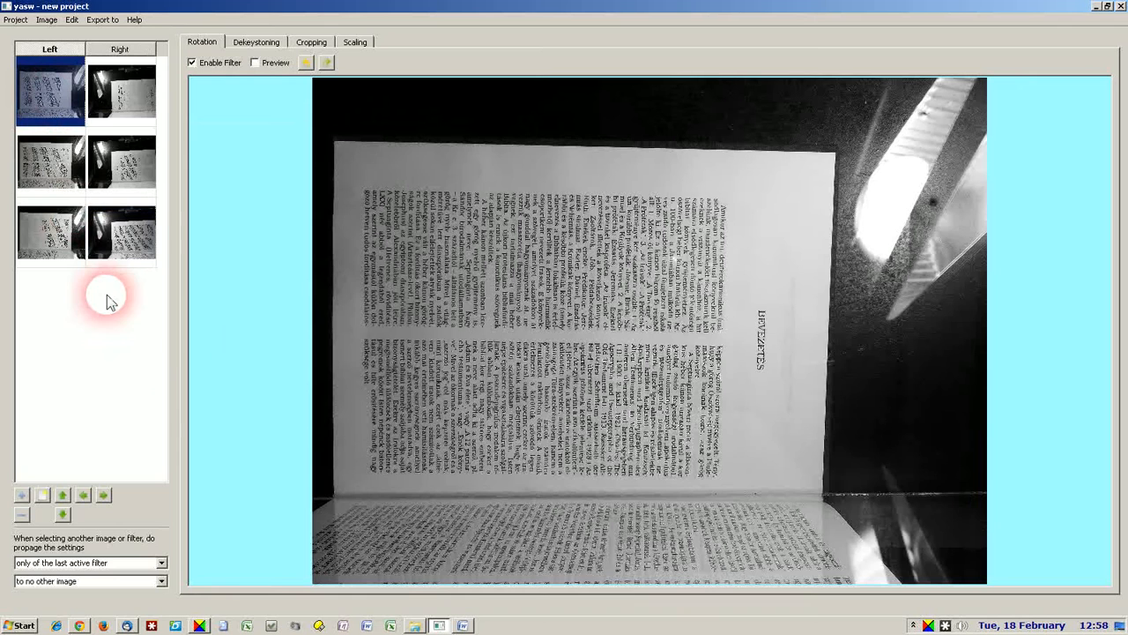
mouse_move(172, 564)
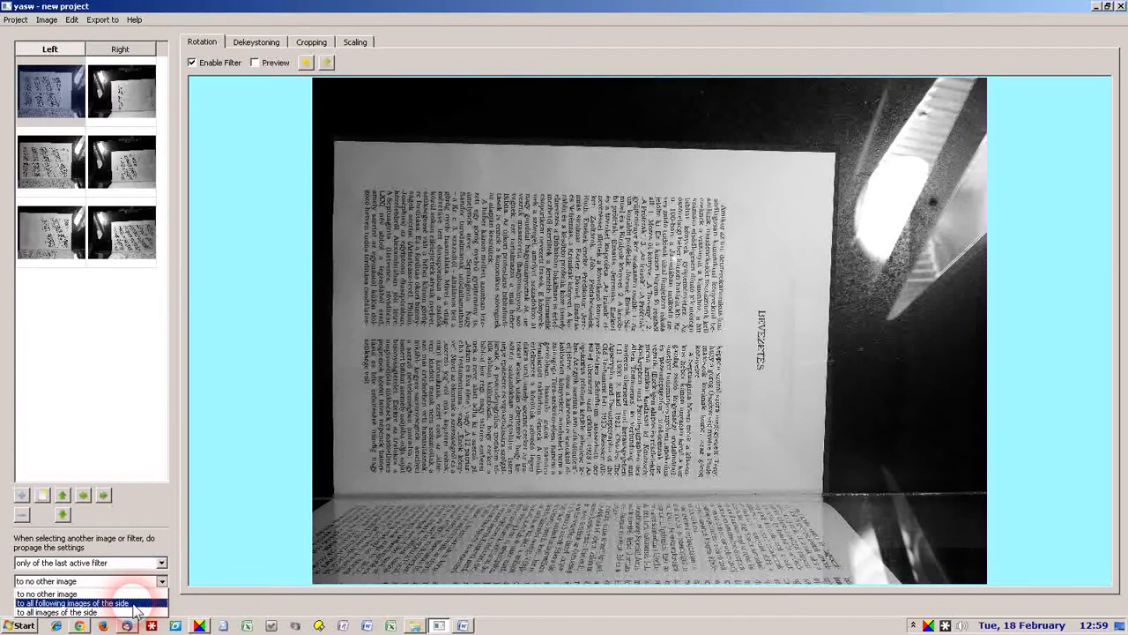
click(73, 603)
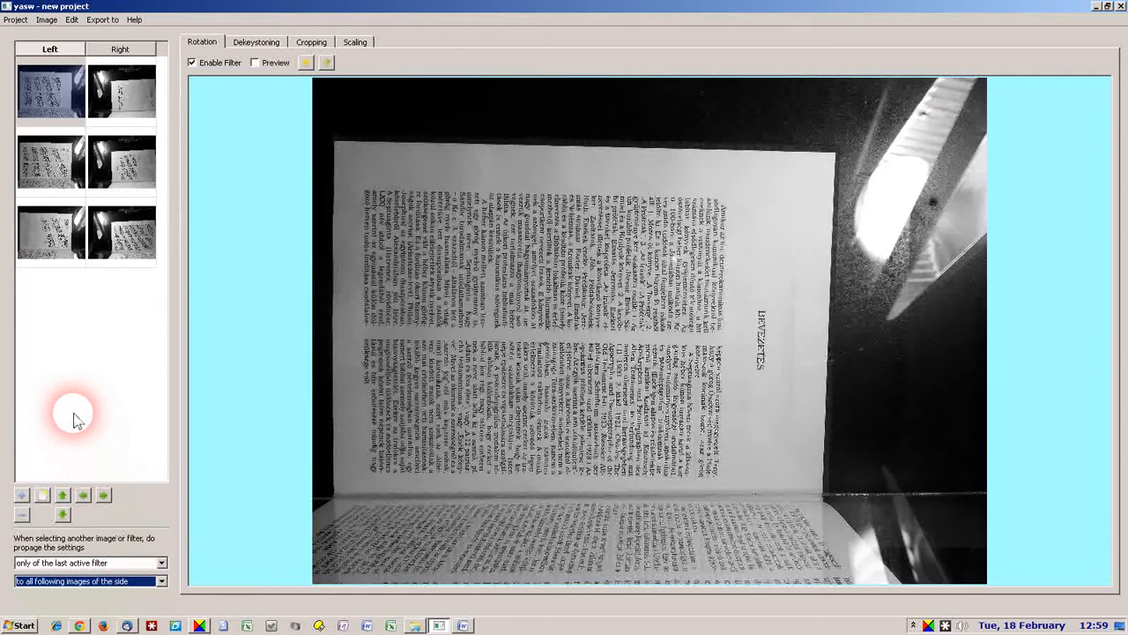
click(50, 91)
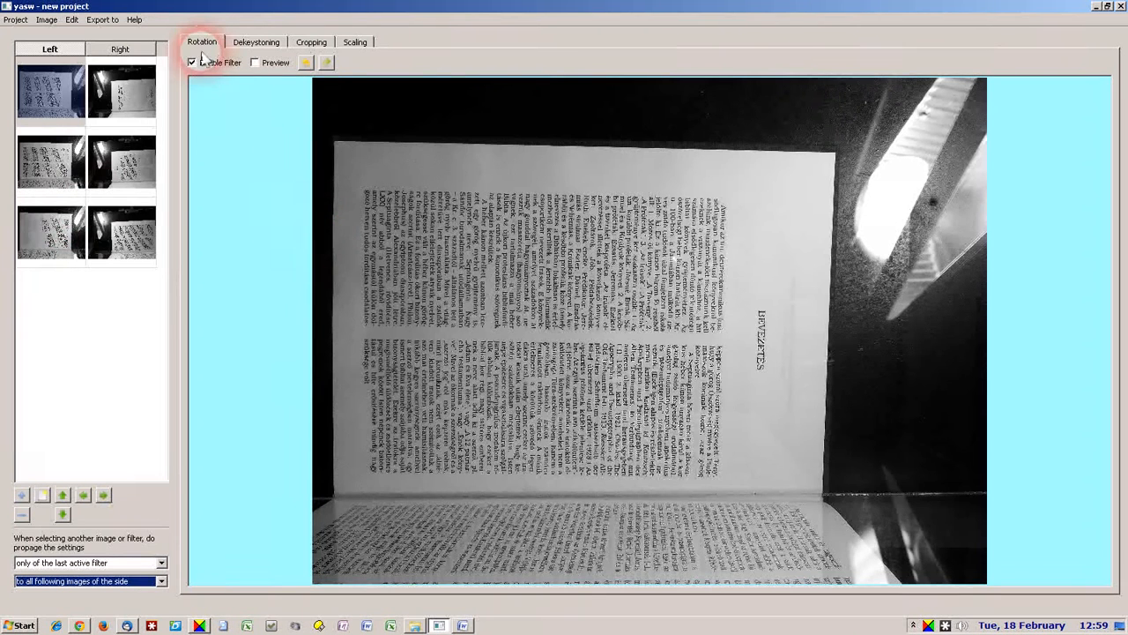
- Rotate the left pages left and the first right page right so text stands upright
click(50, 92)
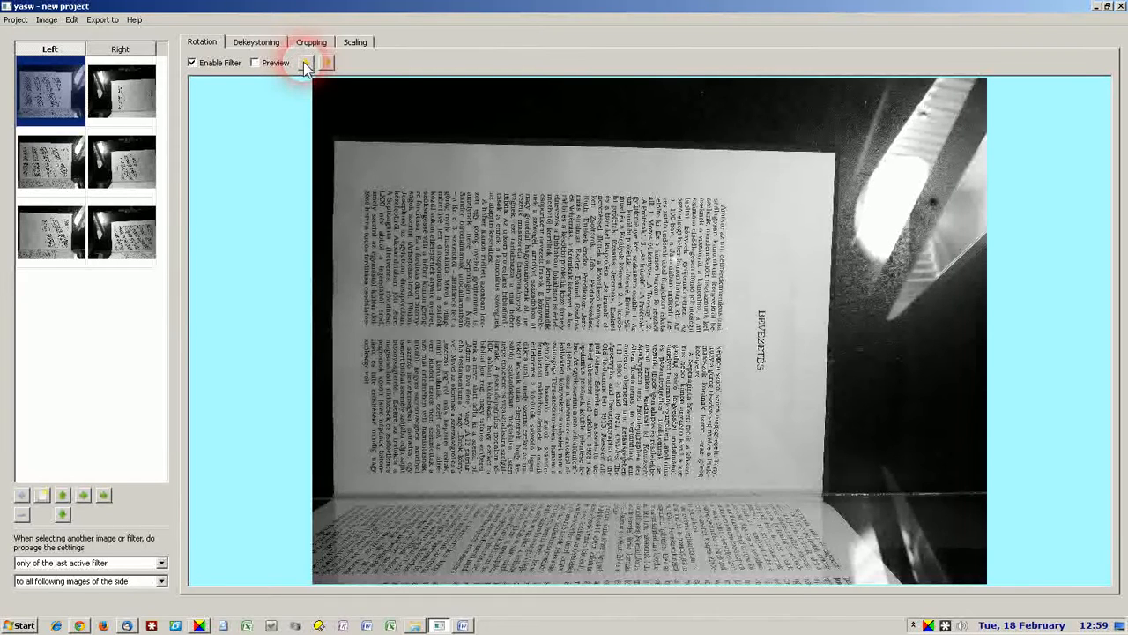
click(254, 62)
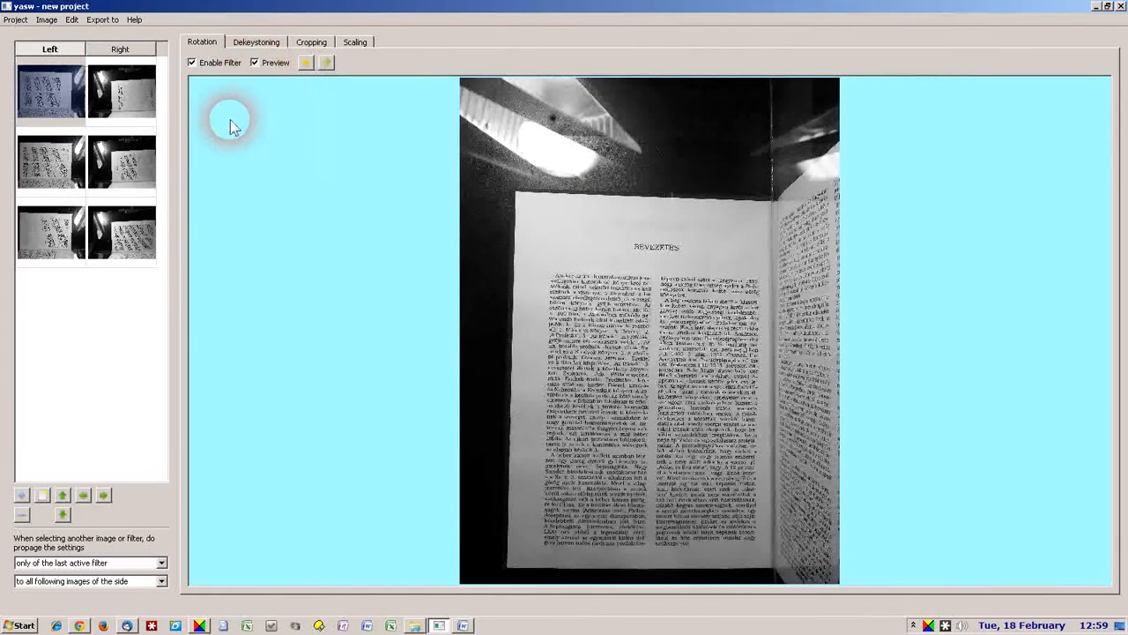
click(51, 232)
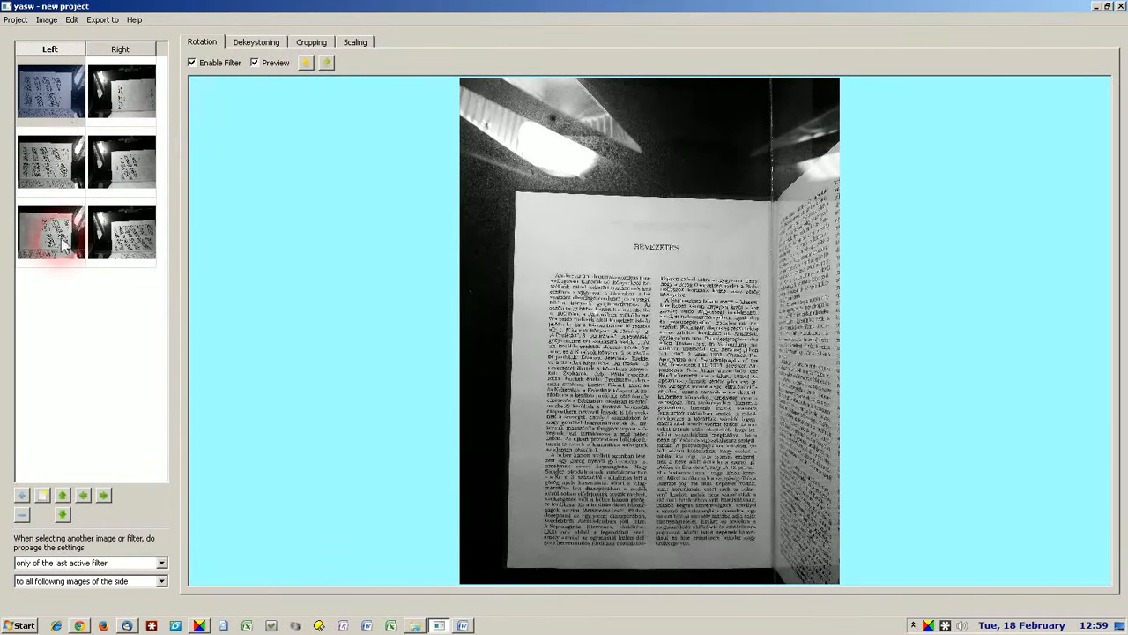
click(122, 93)
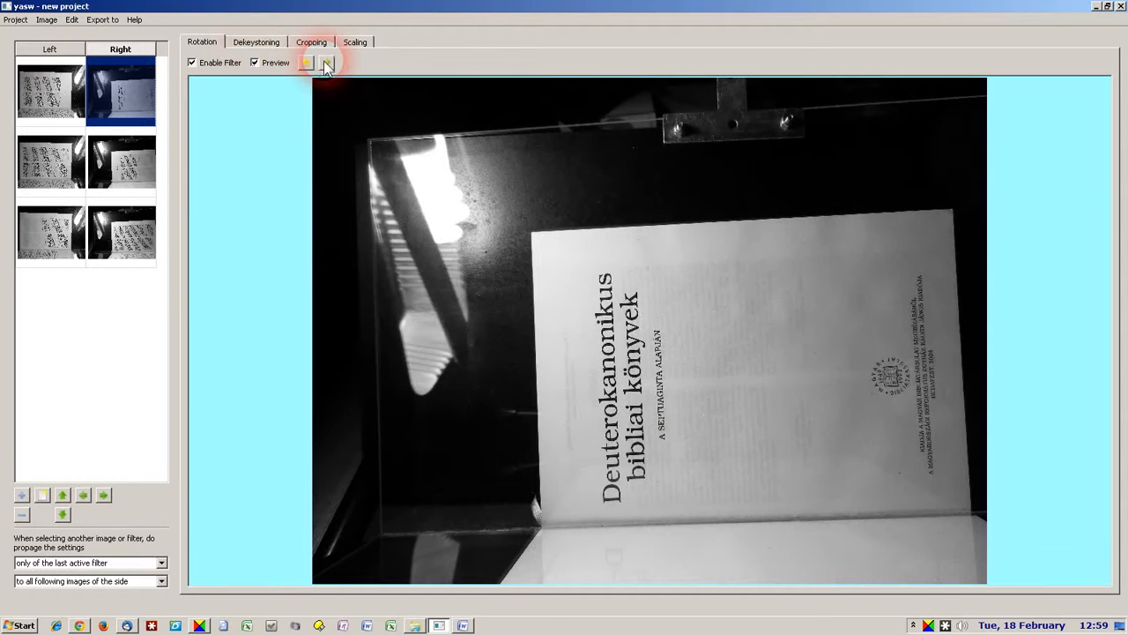
click(326, 62)
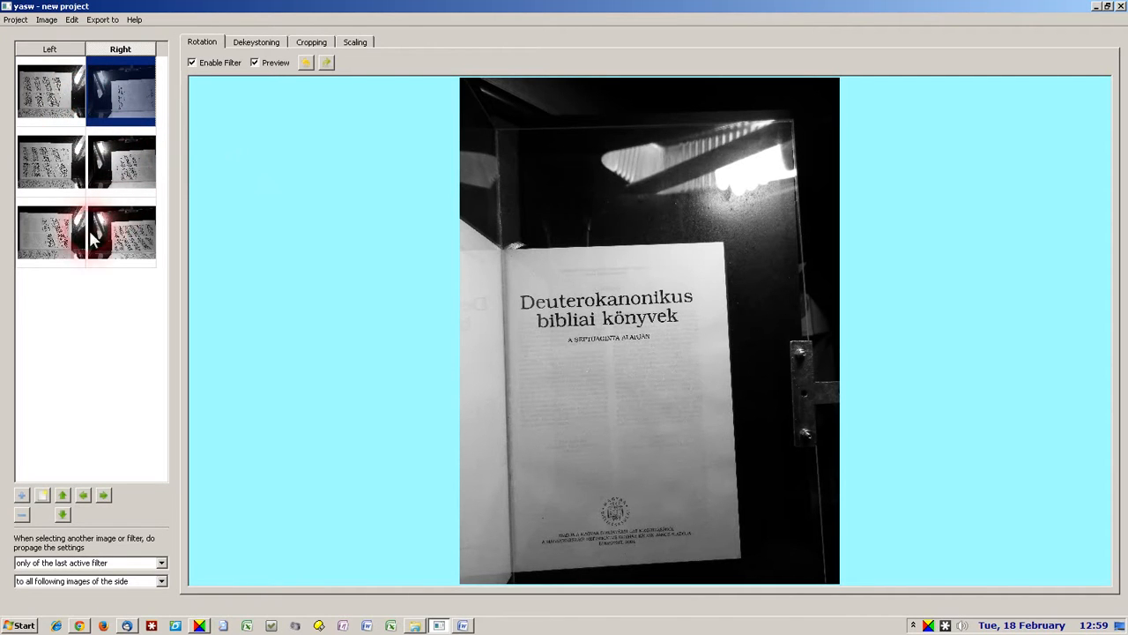
mouse_move(119, 256)
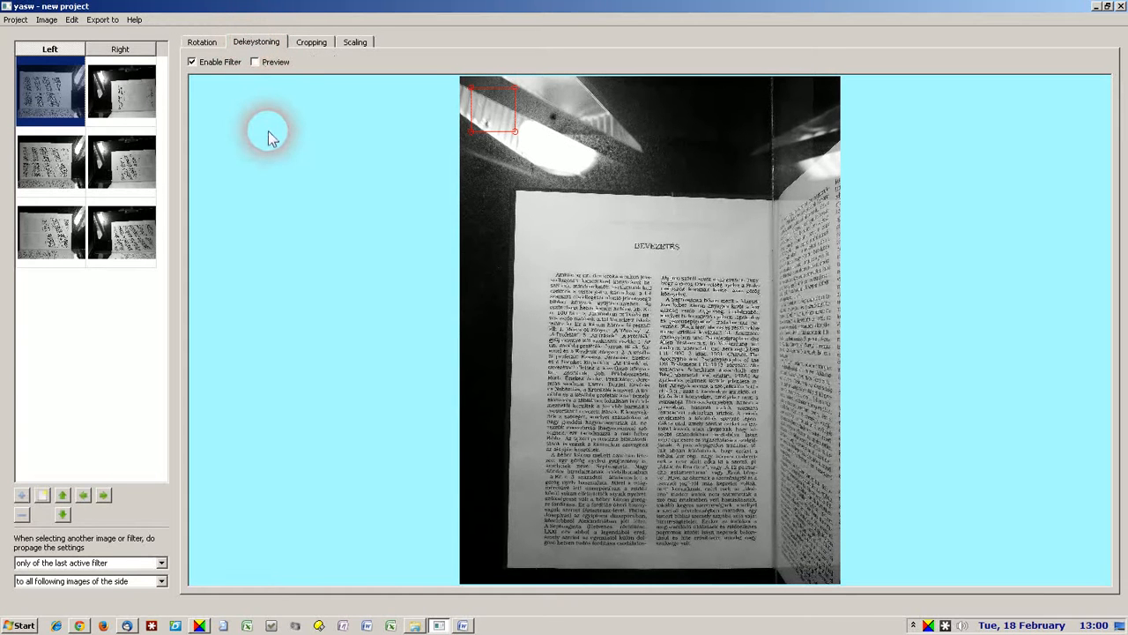
mouse_move(273, 149)
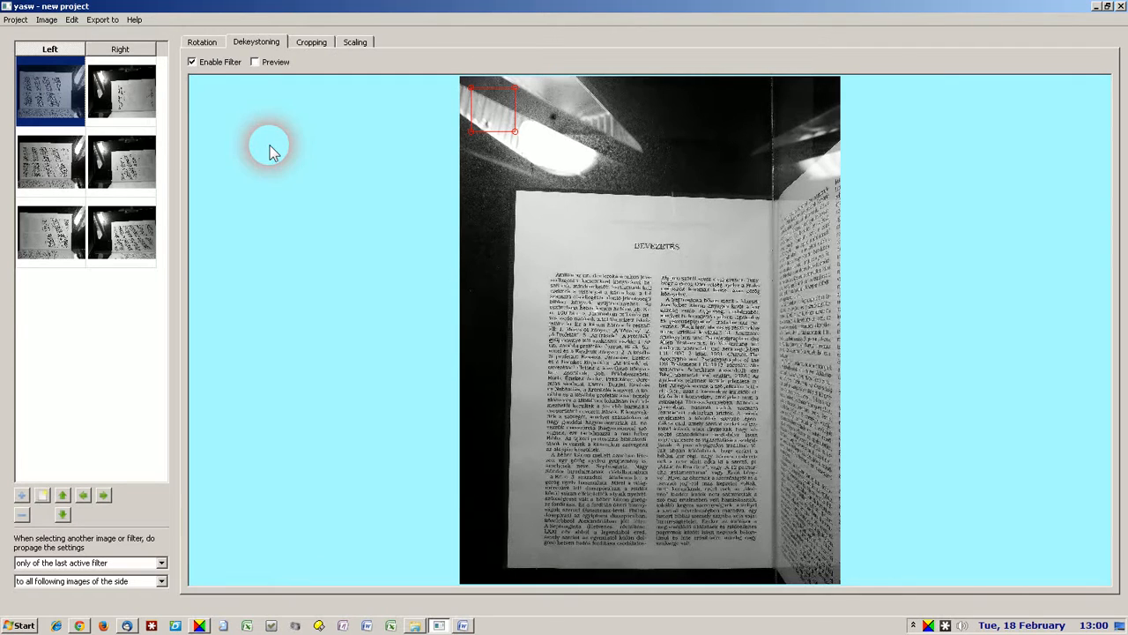
mouse_move(568, 233)
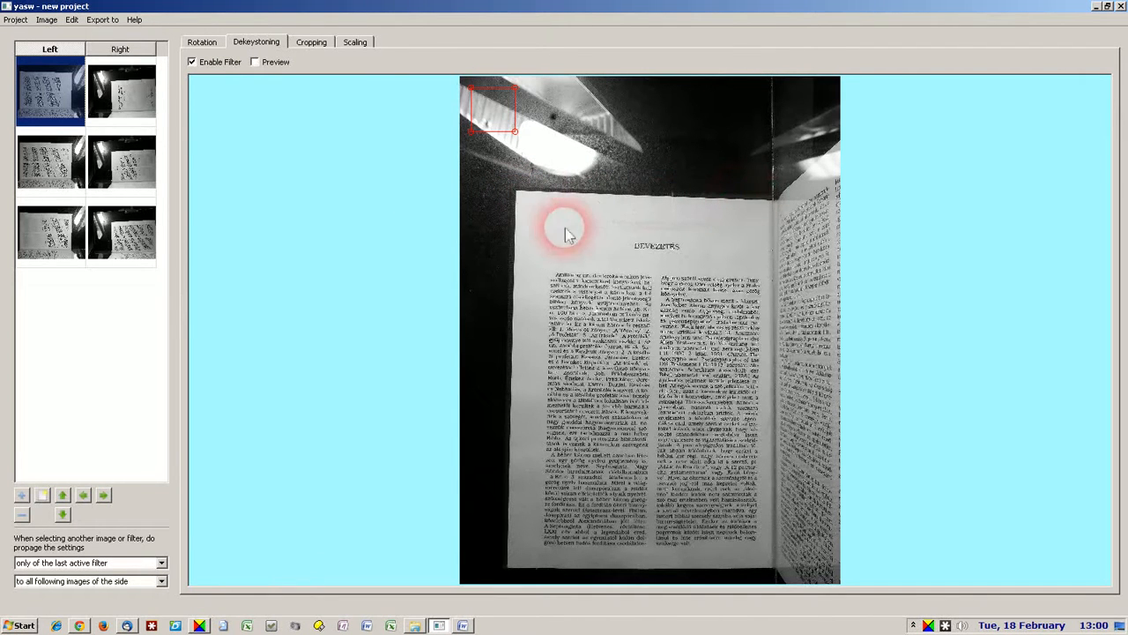
mouse_move(727, 202)
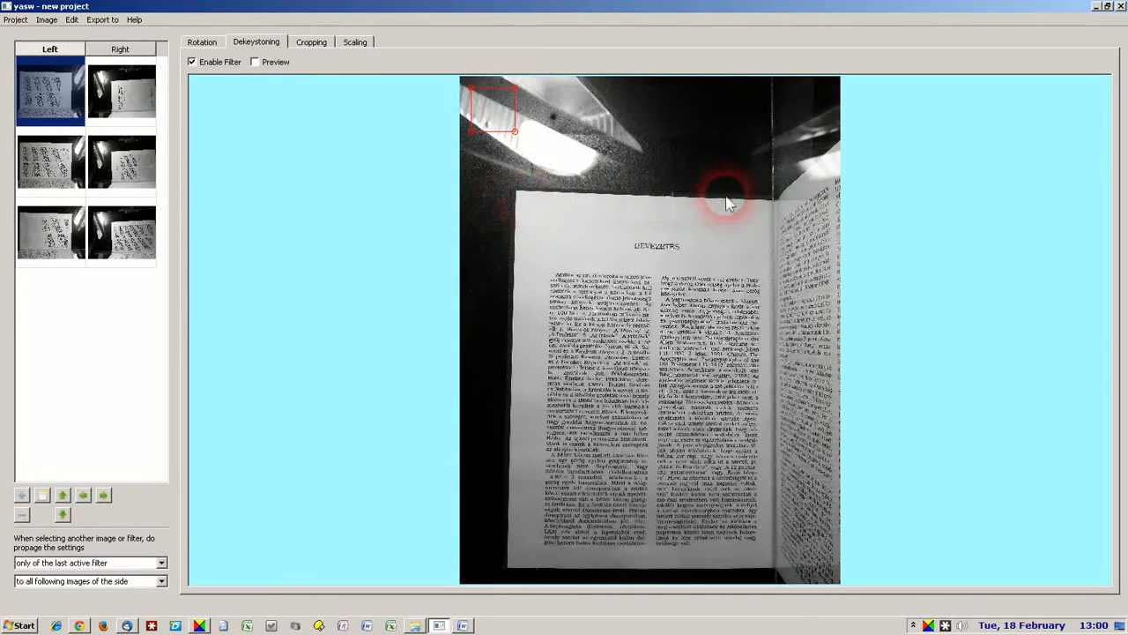
mouse_move(529, 181)
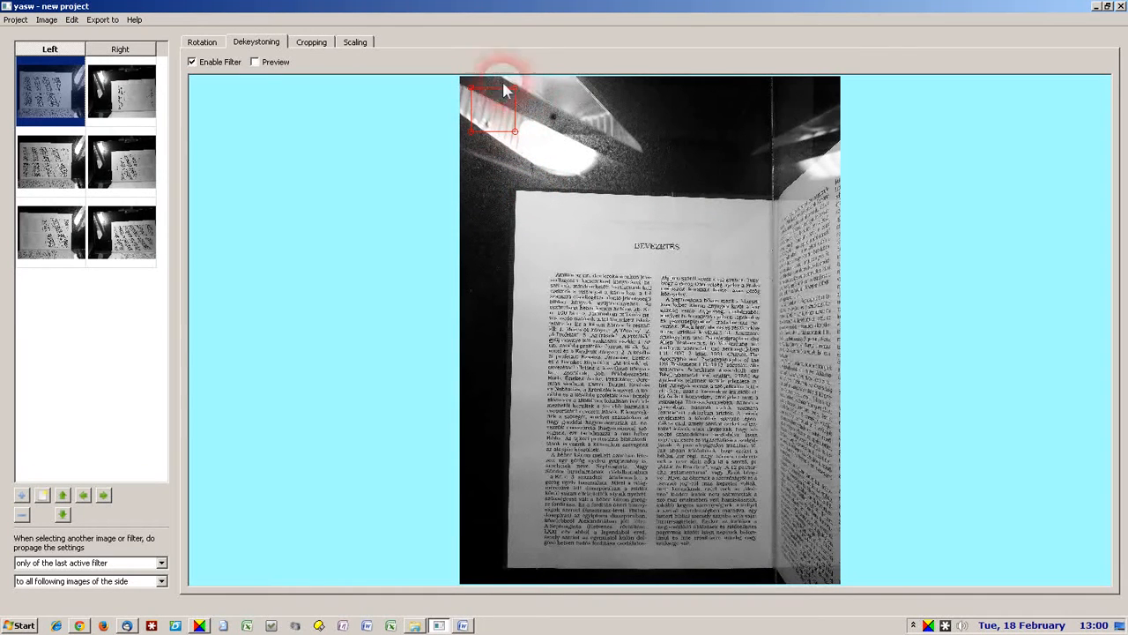
- Drag the first left page's dekeystoning corners onto the page corners and enable Preview
drag(514, 88, 514, 134)
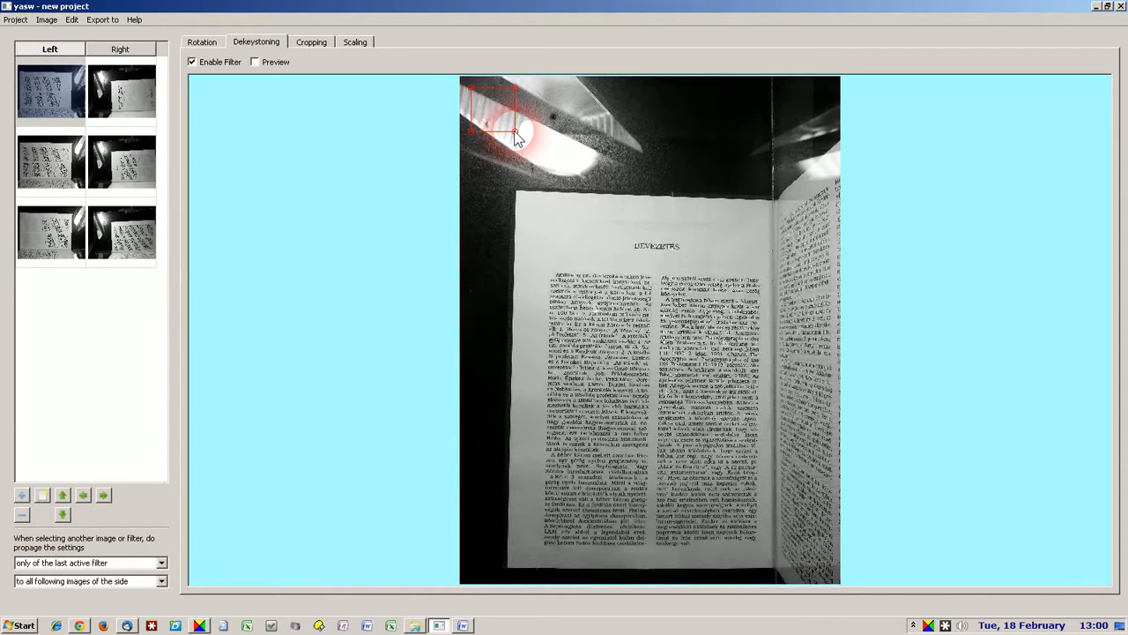
drag(514, 133, 701, 449)
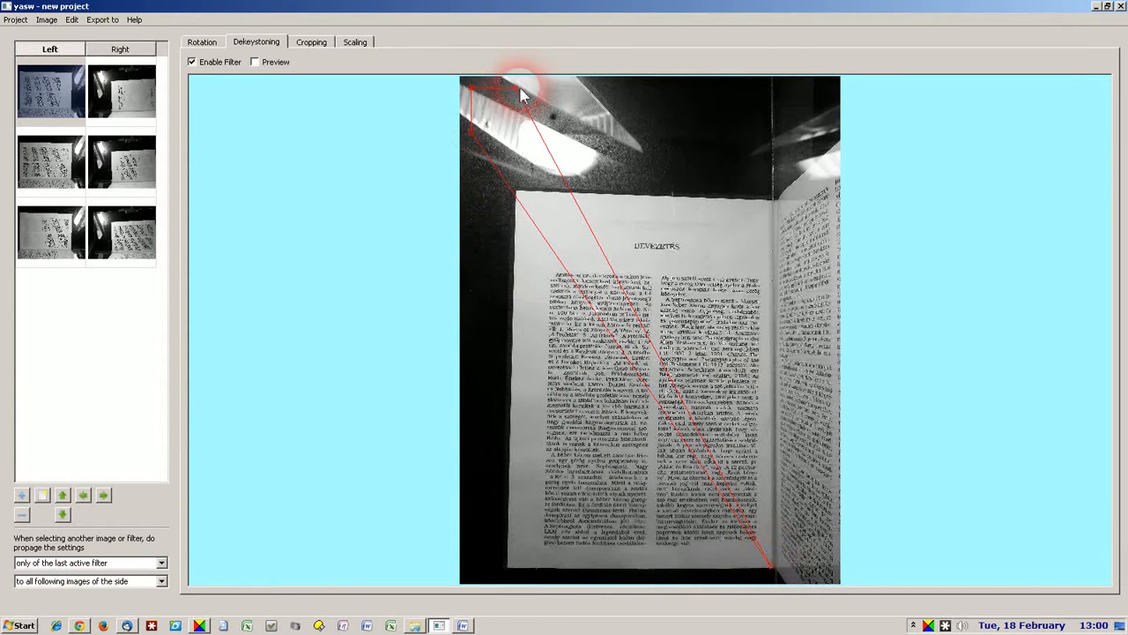
drag(520, 97, 507, 564)
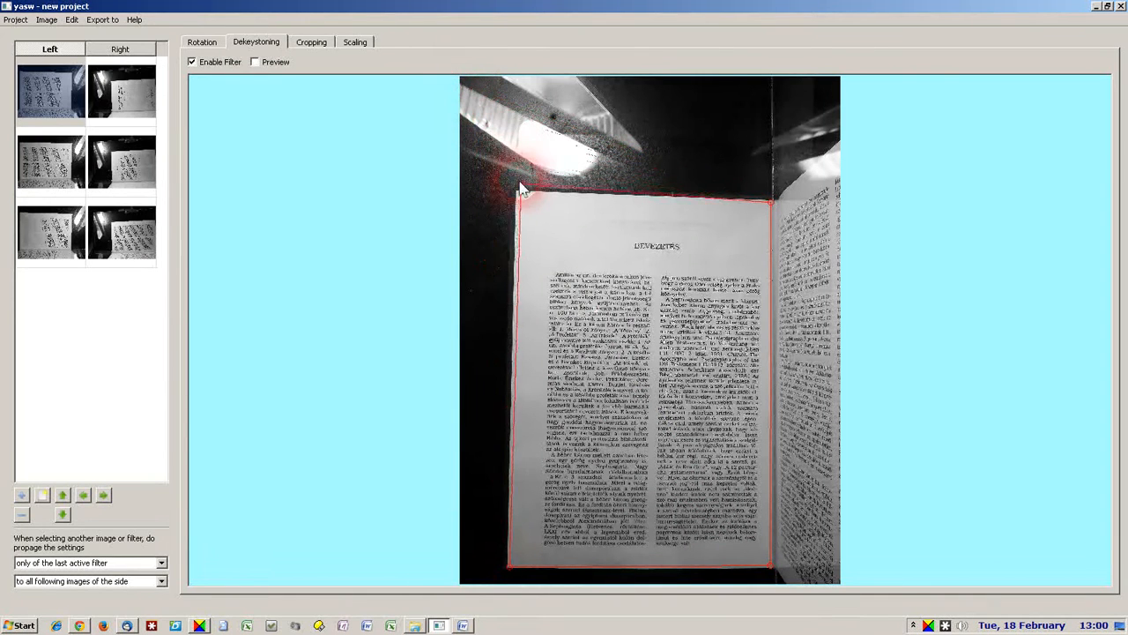
drag(522, 187, 496, 214)
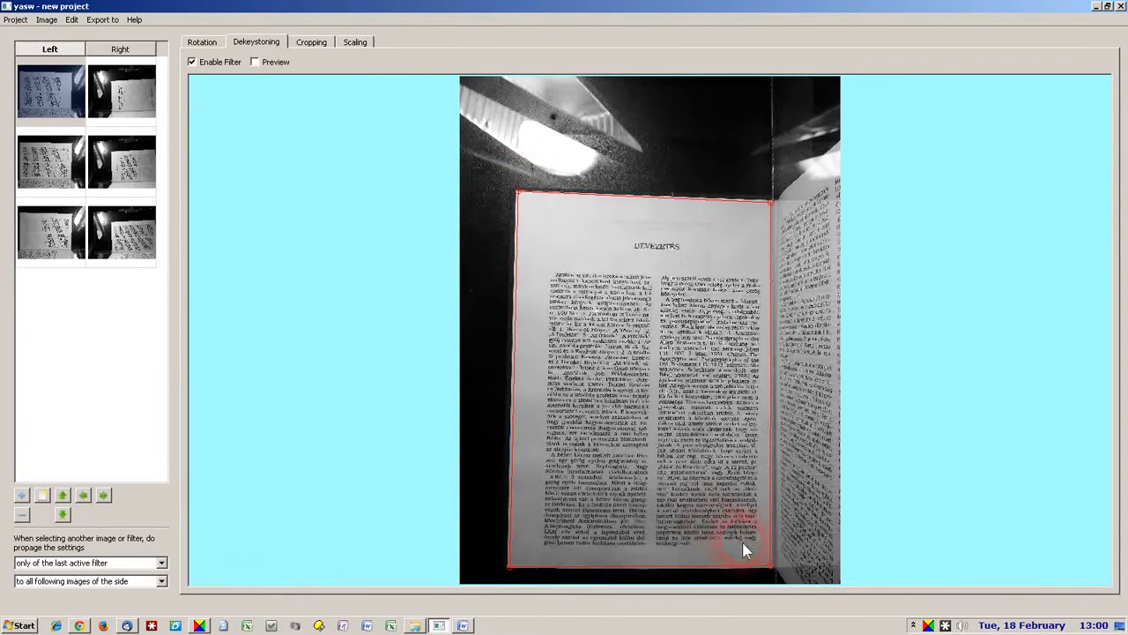
mouse_move(406, 245)
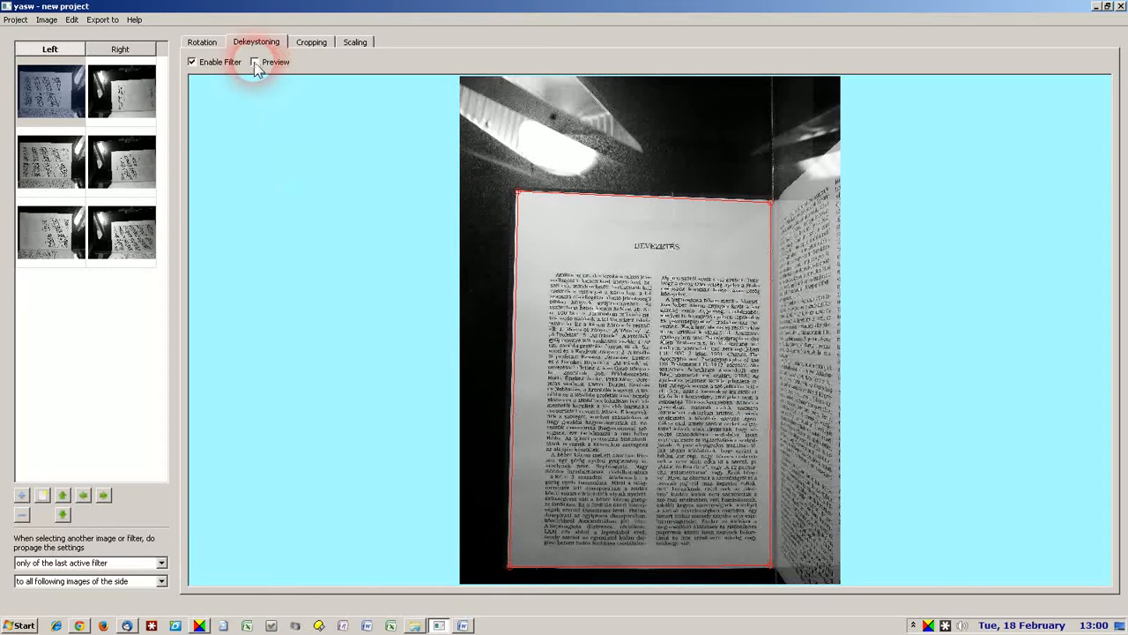
click(254, 62)
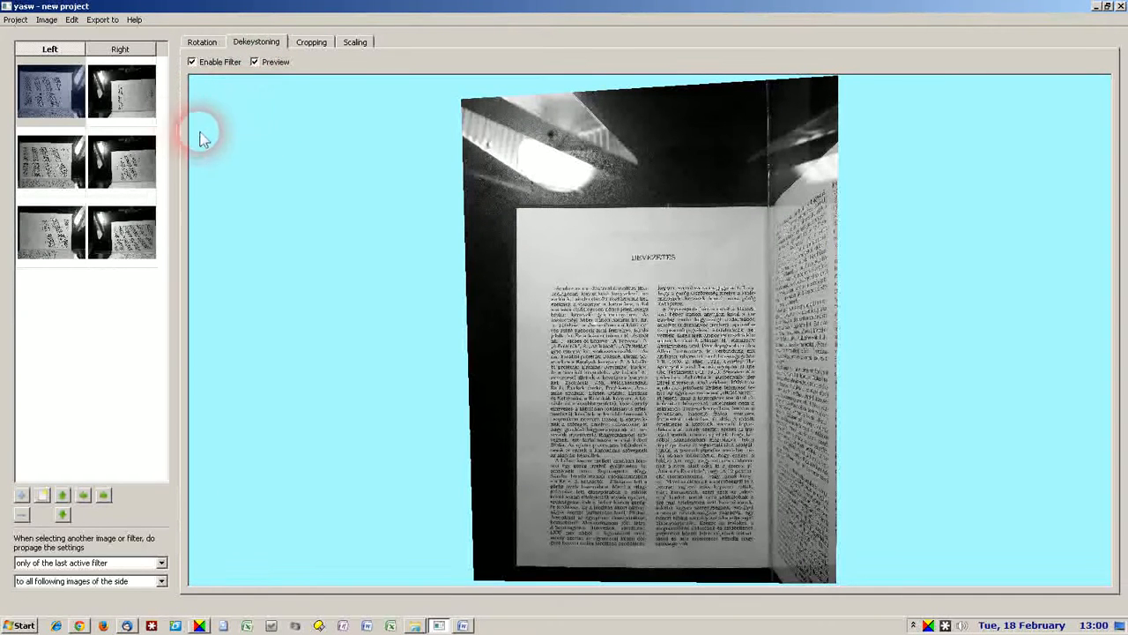
click(50, 91)
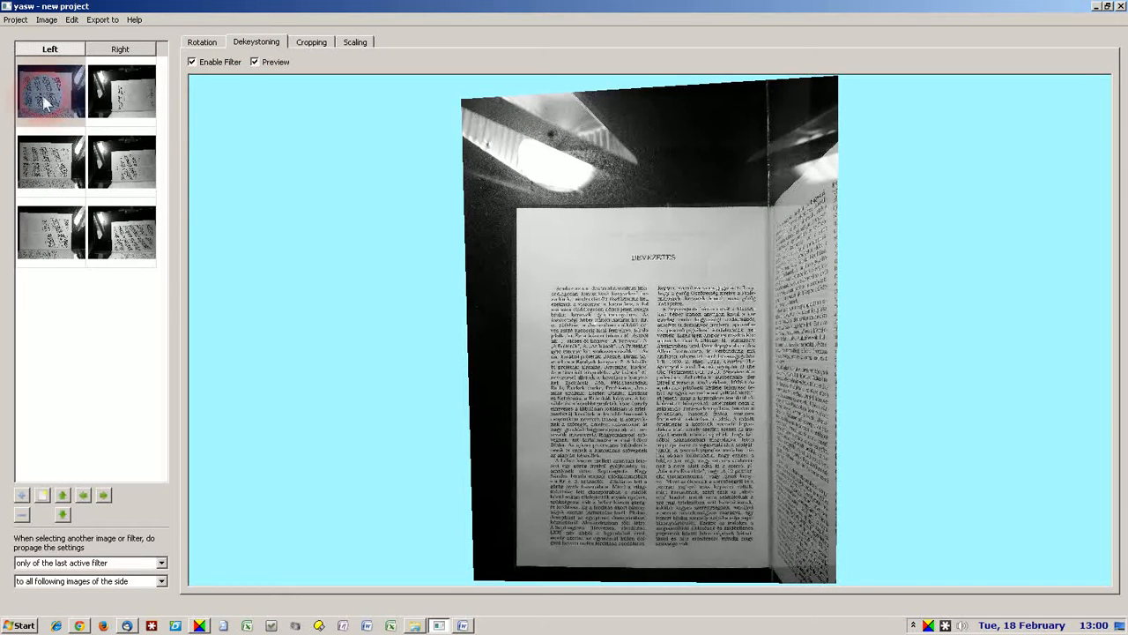
mouse_move(101, 154)
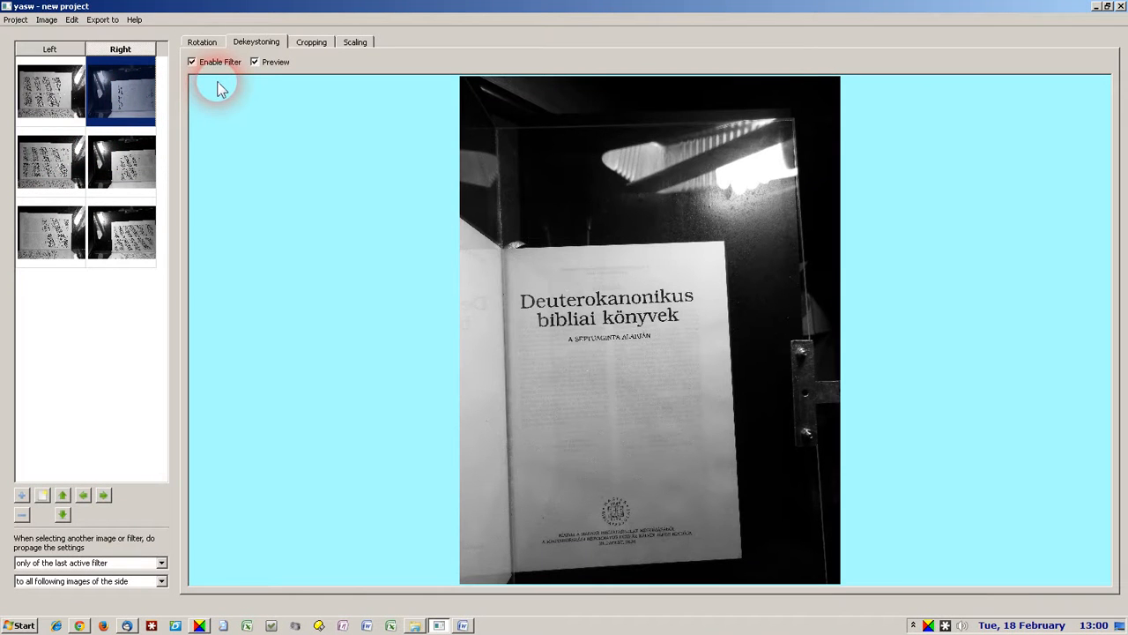
- Fit the first right page's dekeystoning corners to the title page, with Preview re-enabled
click(255, 62)
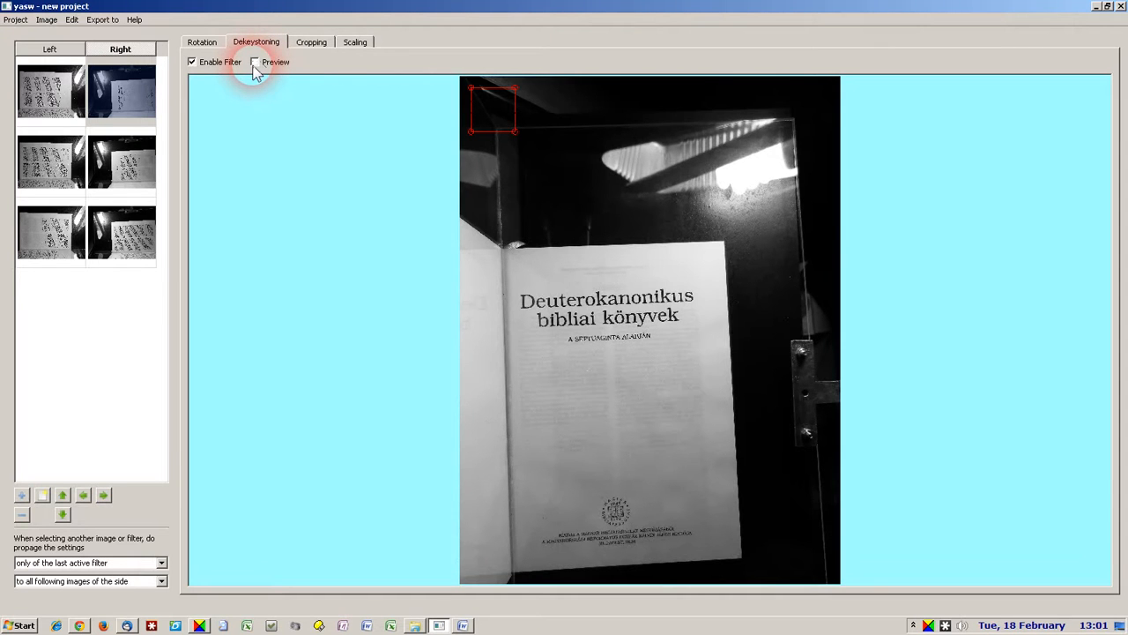
mouse_move(456, 166)
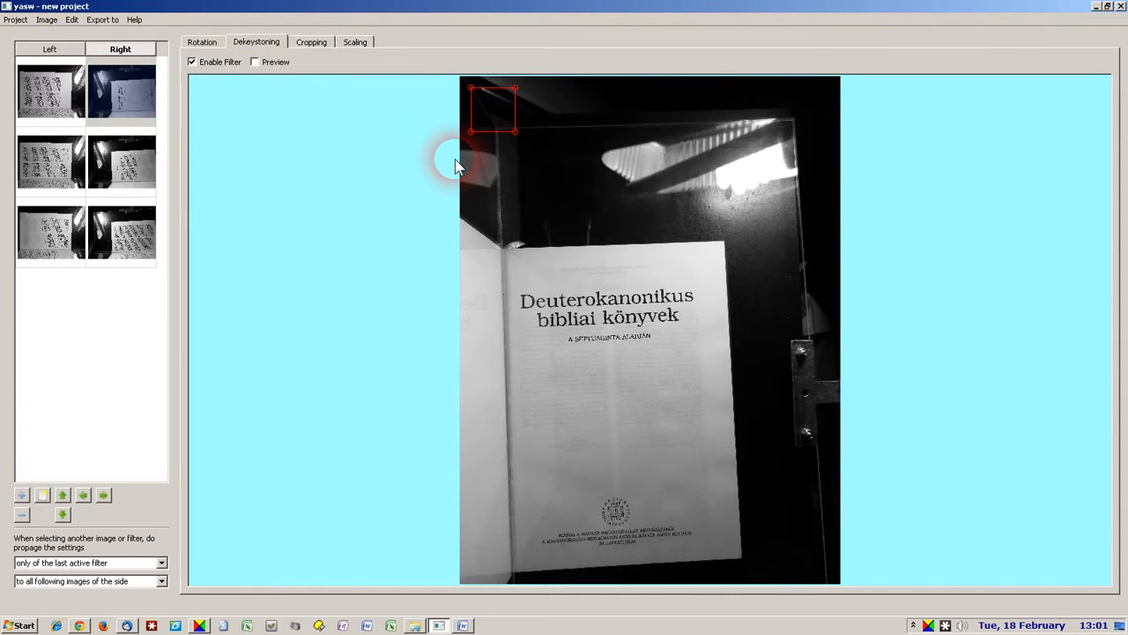
mouse_move(515, 138)
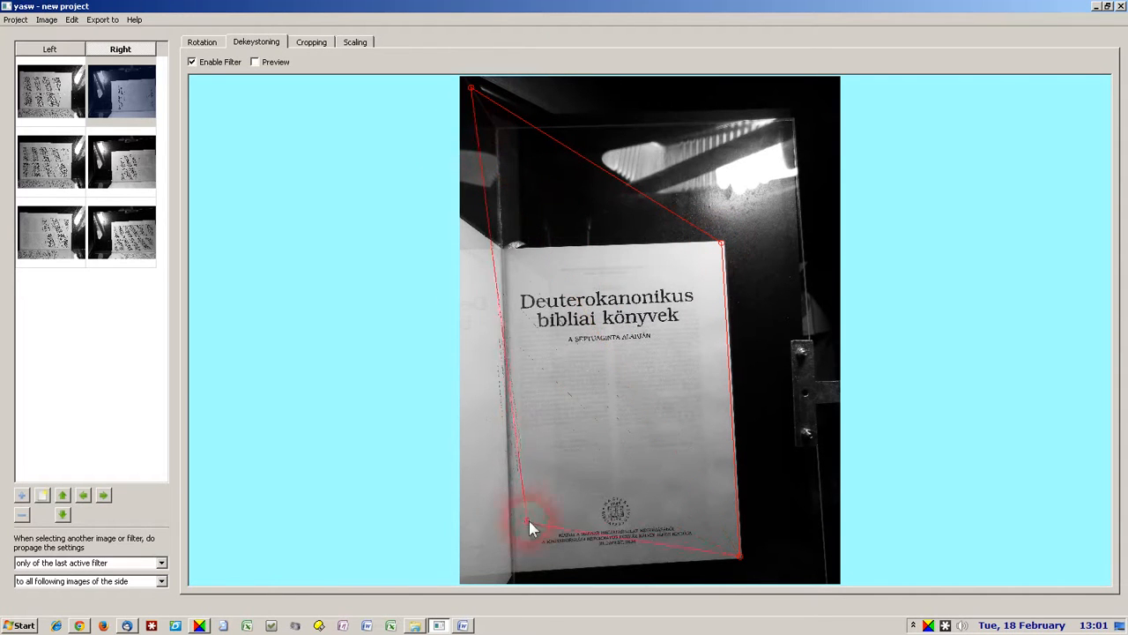
drag(533, 524, 520, 568)
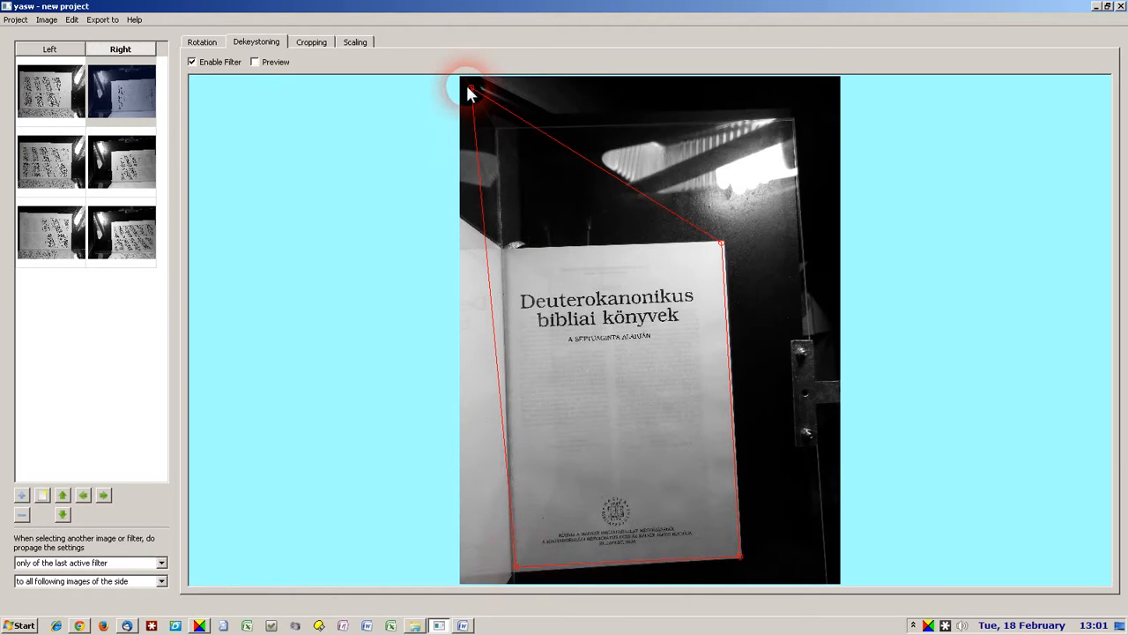
drag(467, 92, 511, 246)
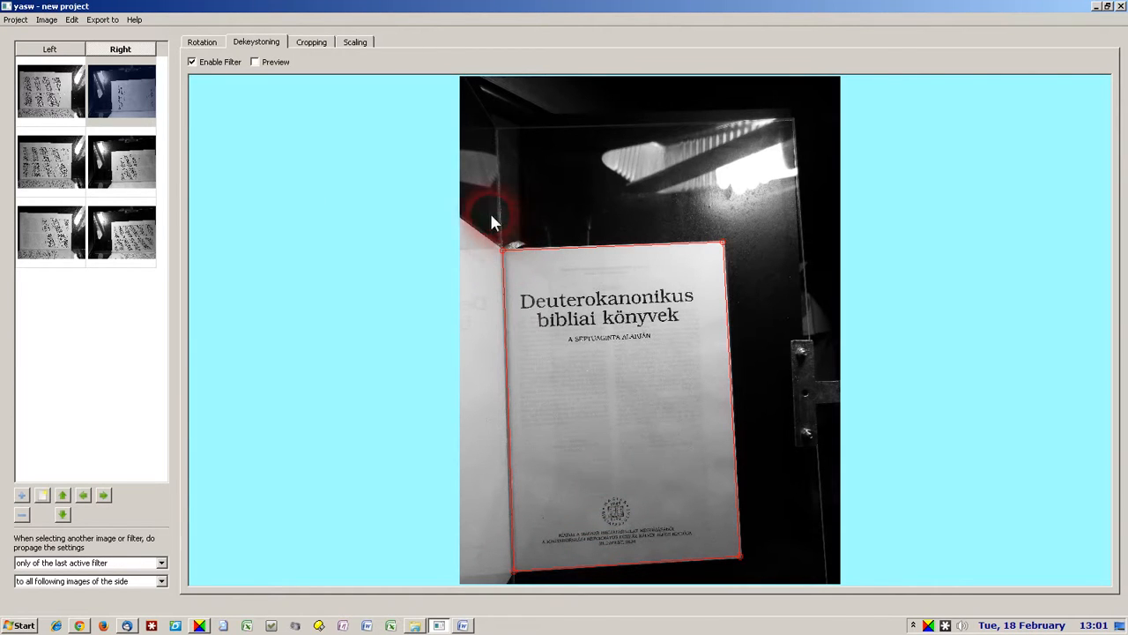
mouse_move(176, 130)
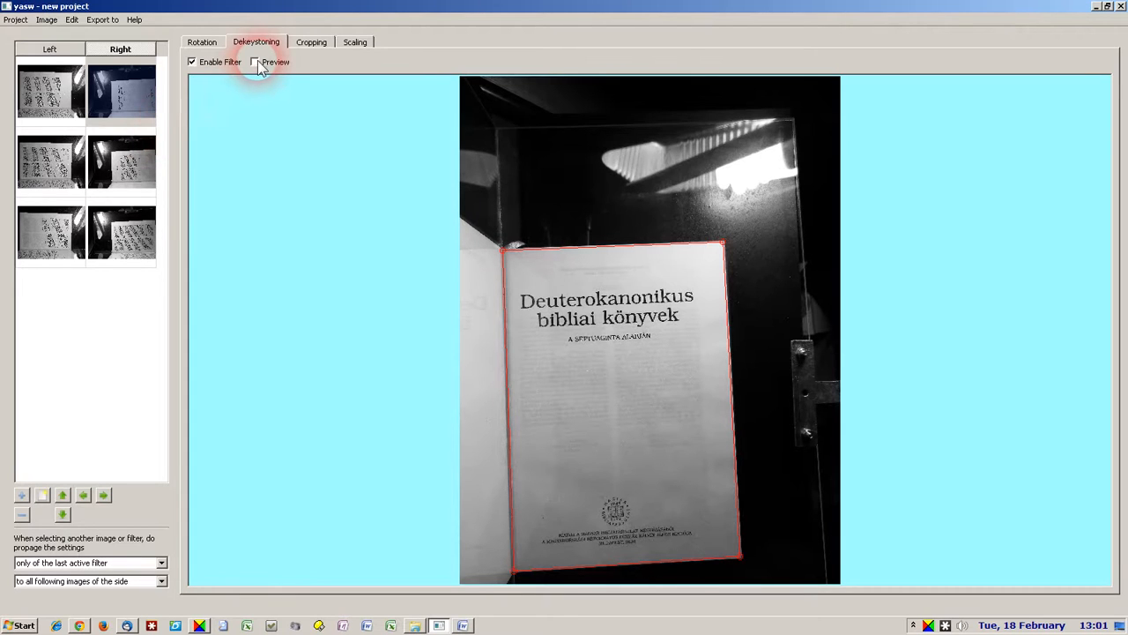
click(254, 62)
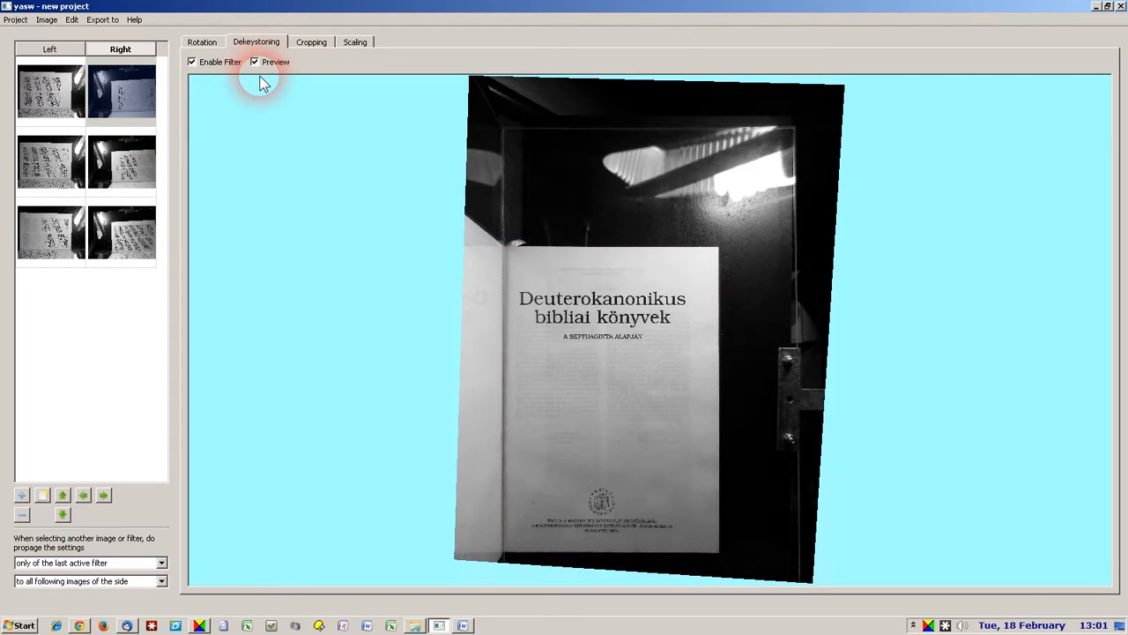
click(50, 91)
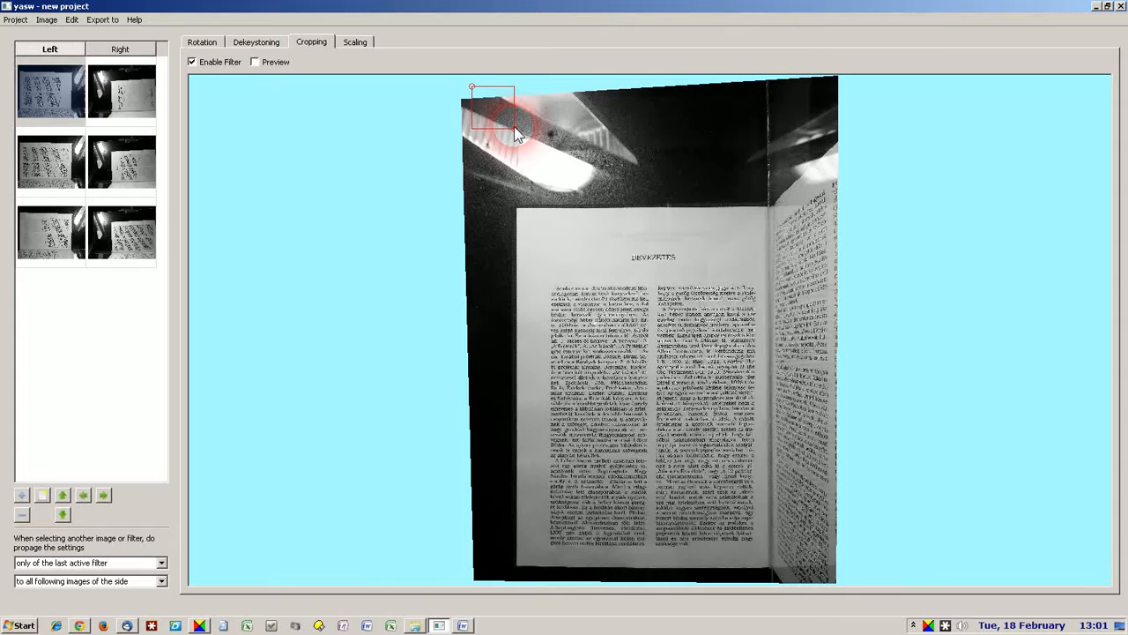
- Draw the left page's crop rectangle around its printed area and preview the crop
drag(516, 128, 767, 571)
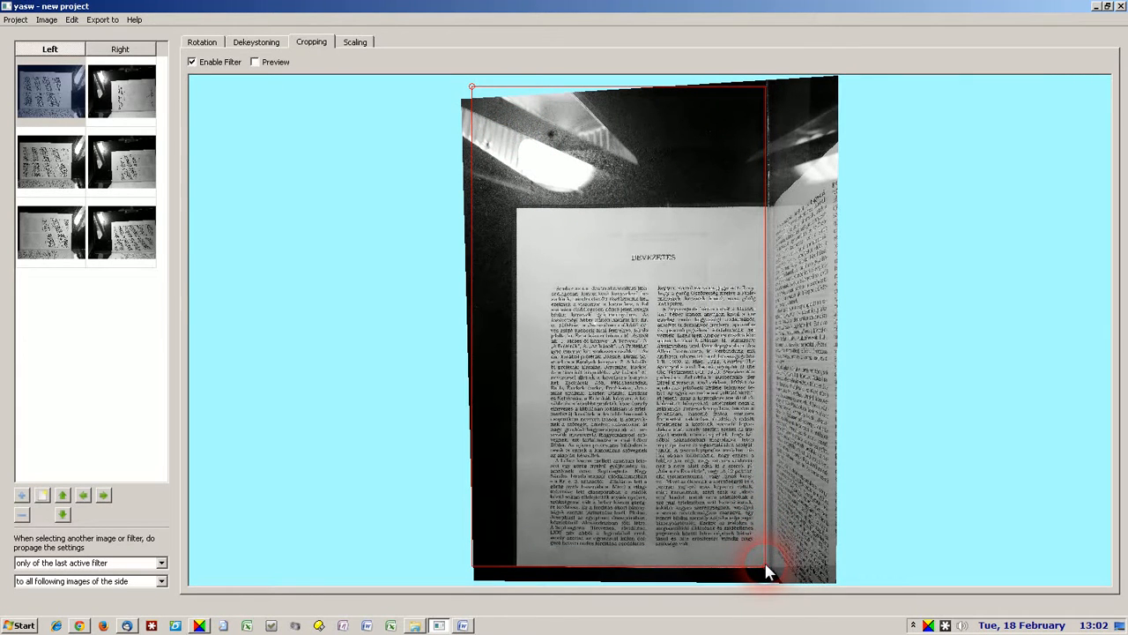
drag(767, 572, 472, 90)
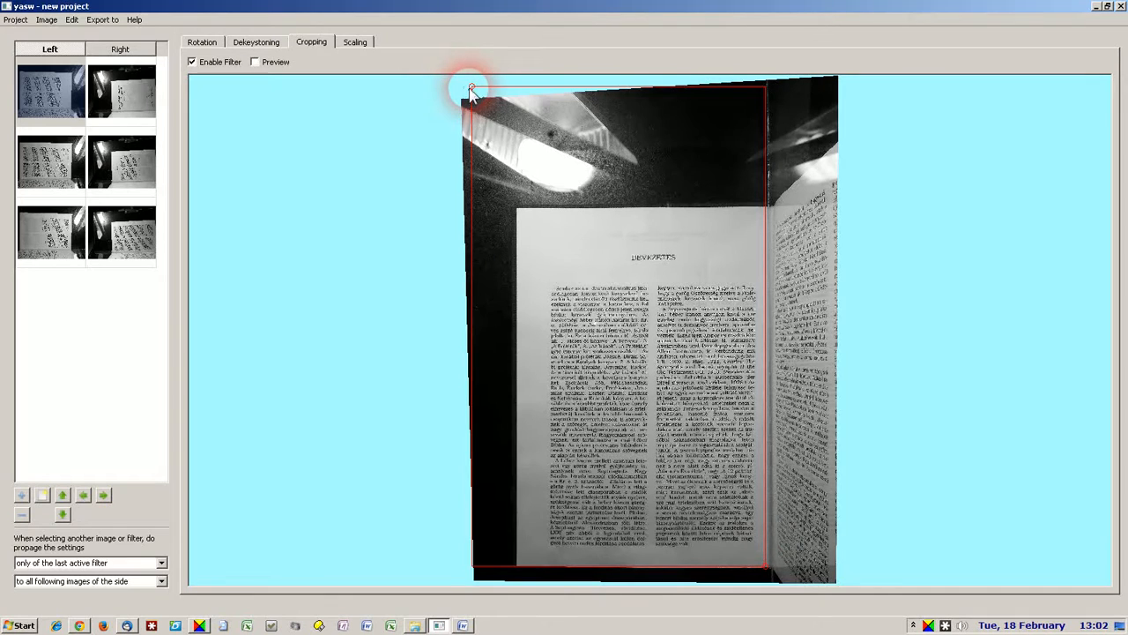
drag(471, 88, 520, 216)
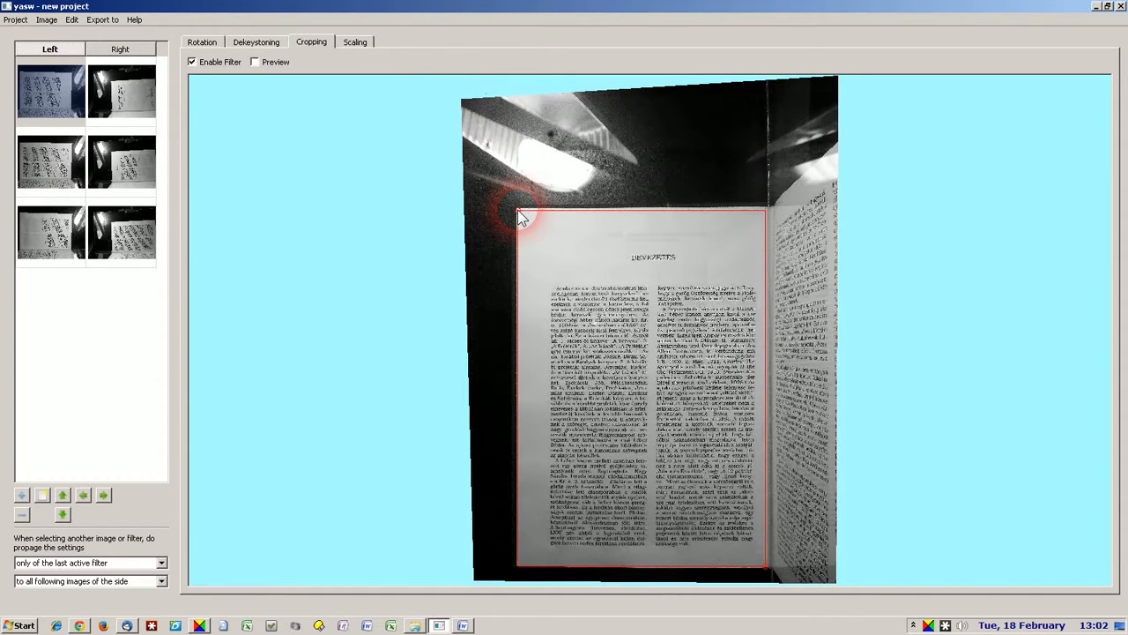
mouse_move(537, 231)
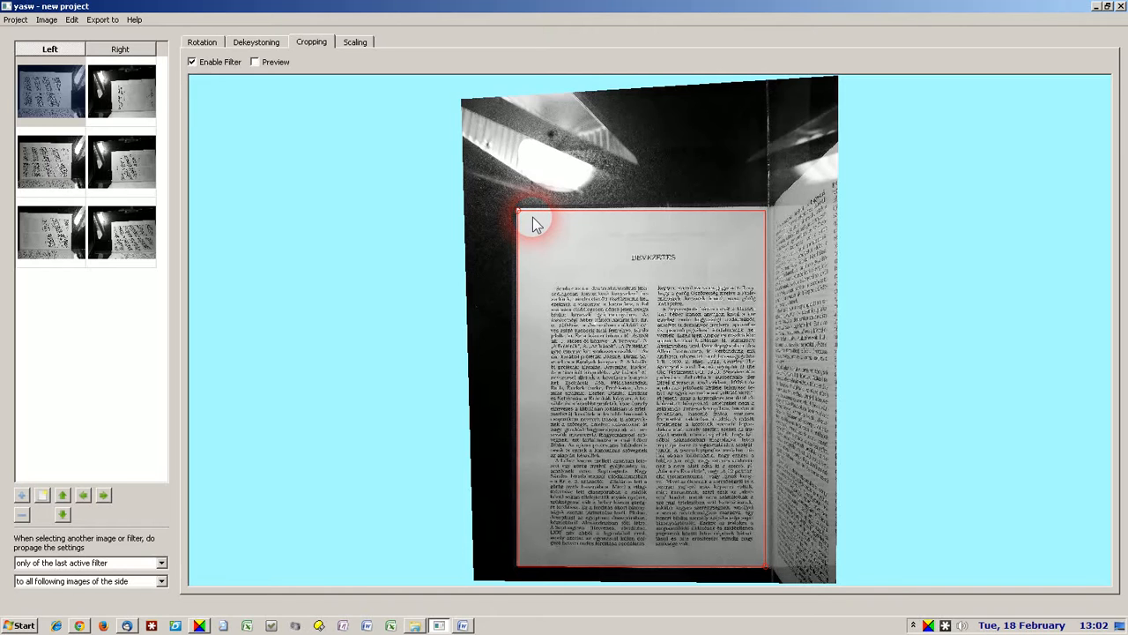
mouse_move(648, 124)
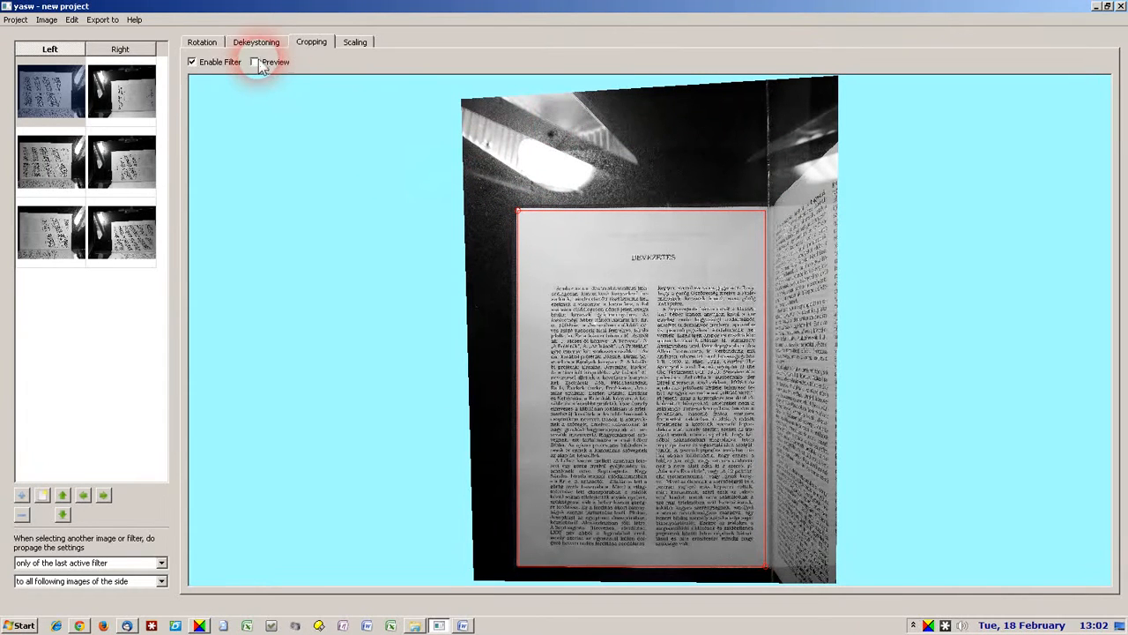
click(255, 62)
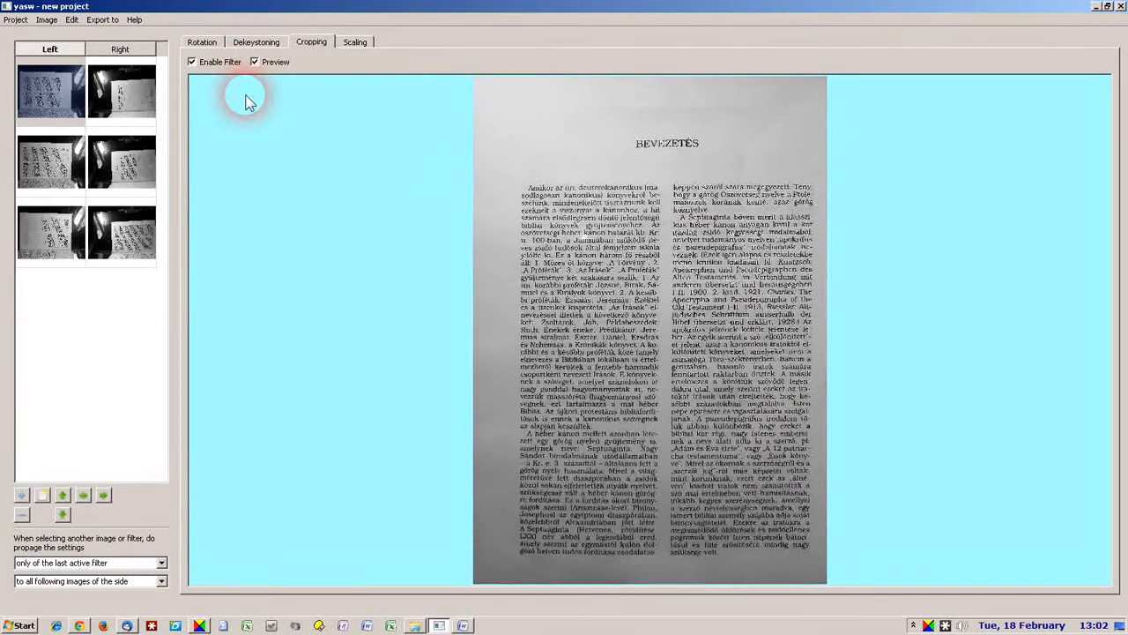
click(122, 91)
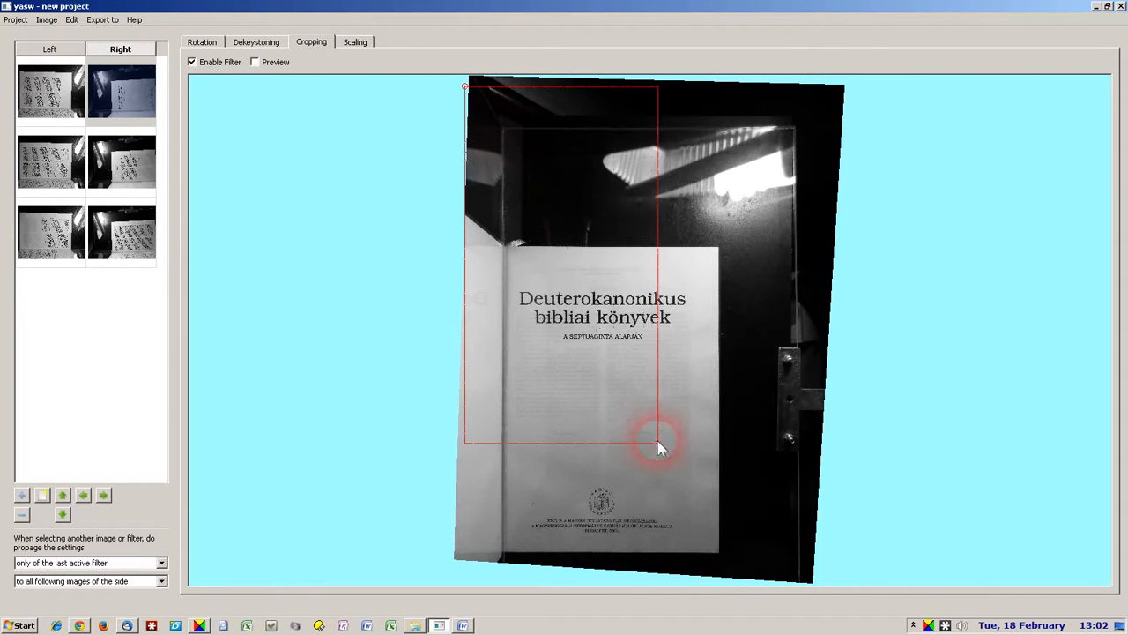
- Adjust the title page's crop rectangle corners to its edges and preview the crop
drag(661, 445, 719, 556)
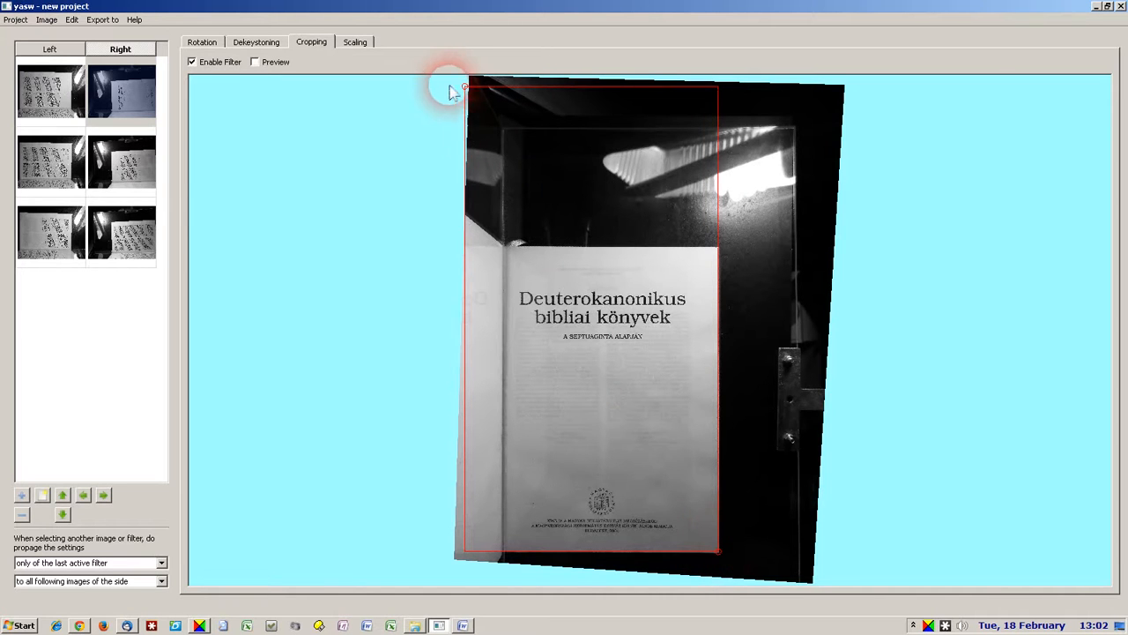
drag(458, 88, 507, 251)
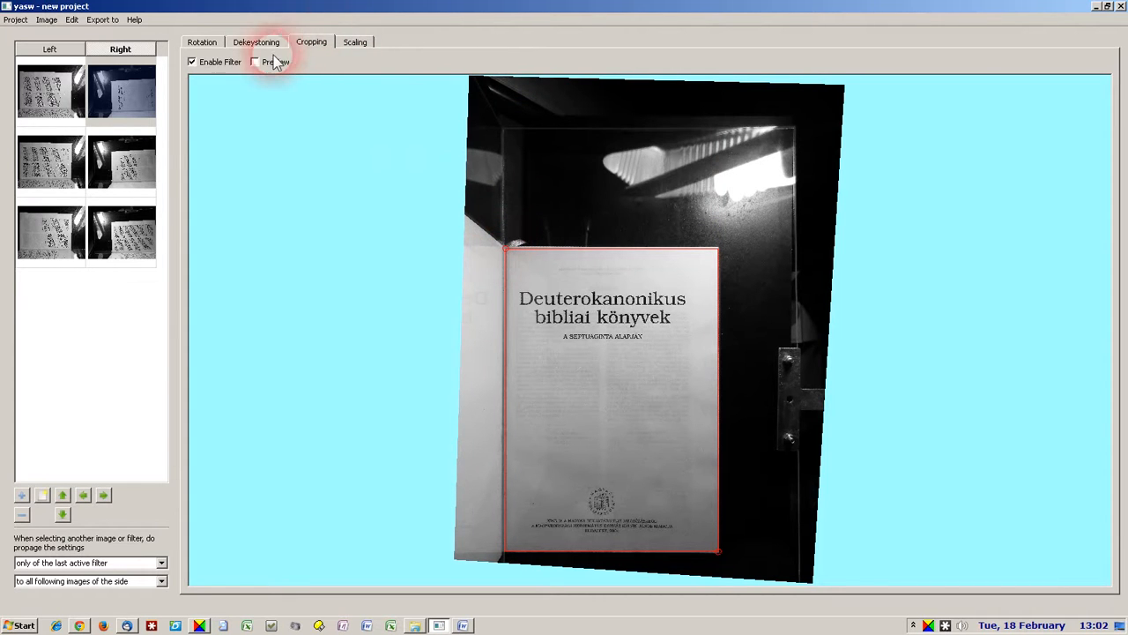
click(255, 62)
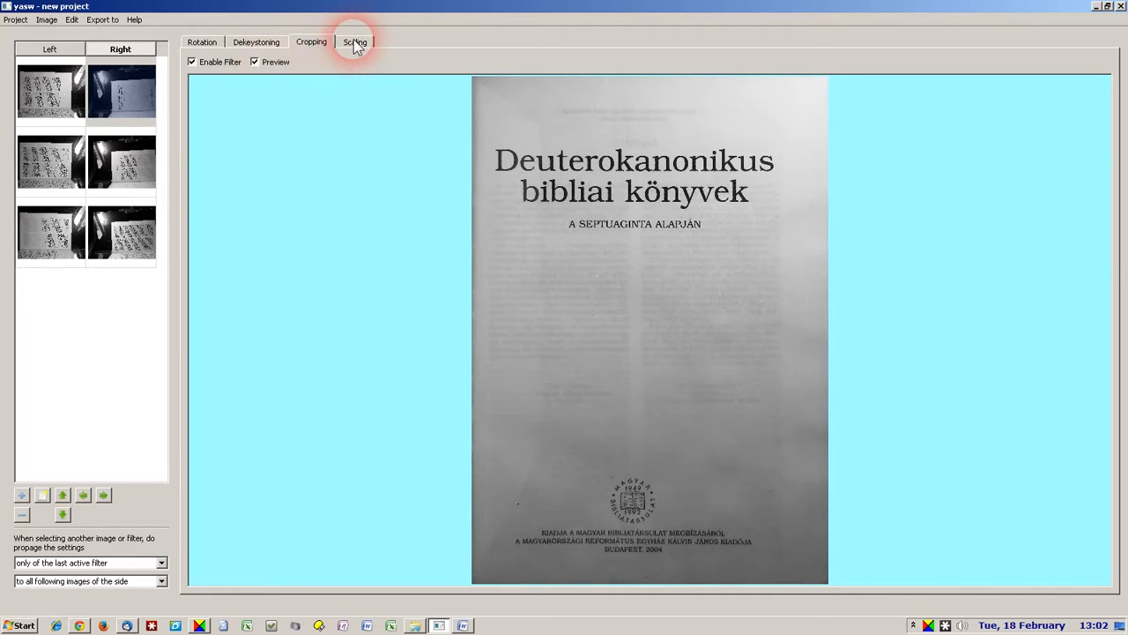
- Scale the right title page to 105 × 150 millimetres at 600 DPI
click(354, 41)
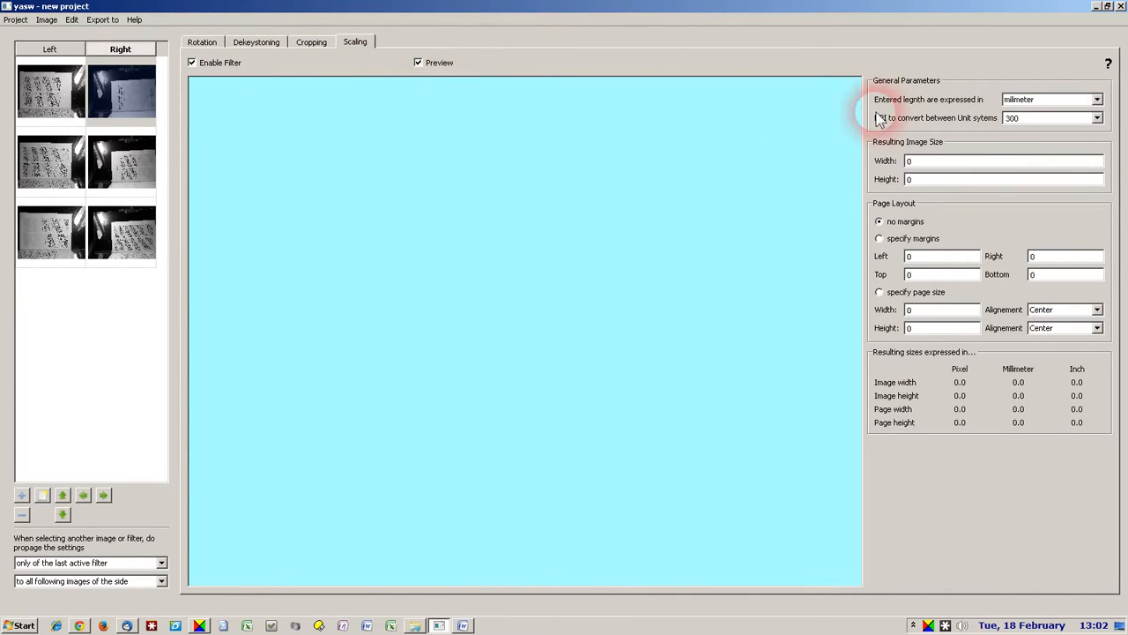
mouse_move(993, 106)
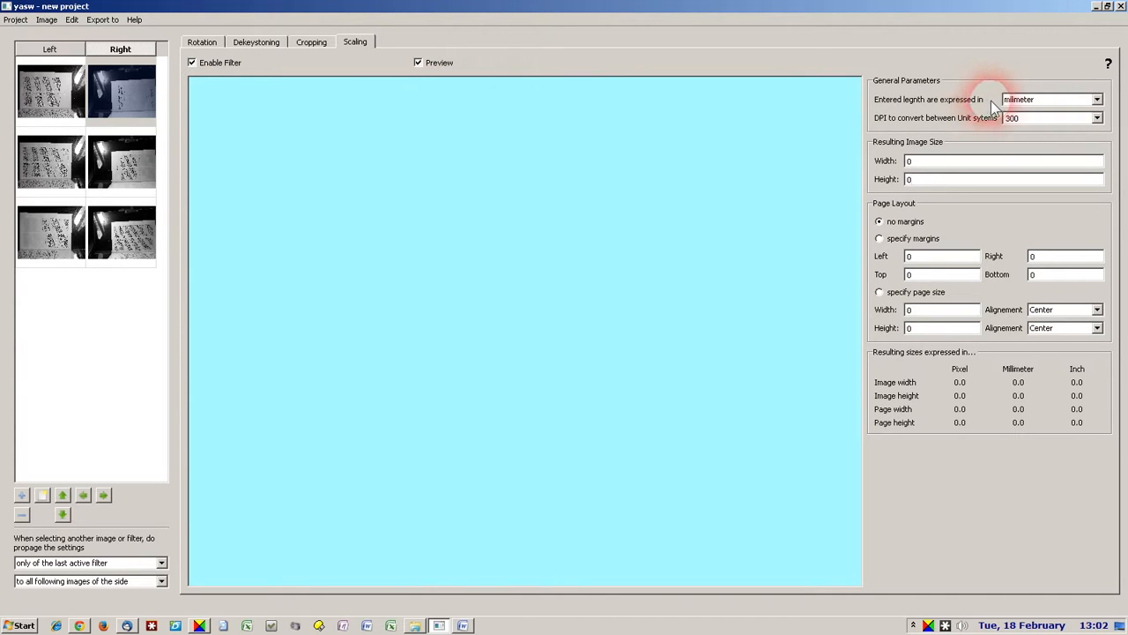
click(1097, 99)
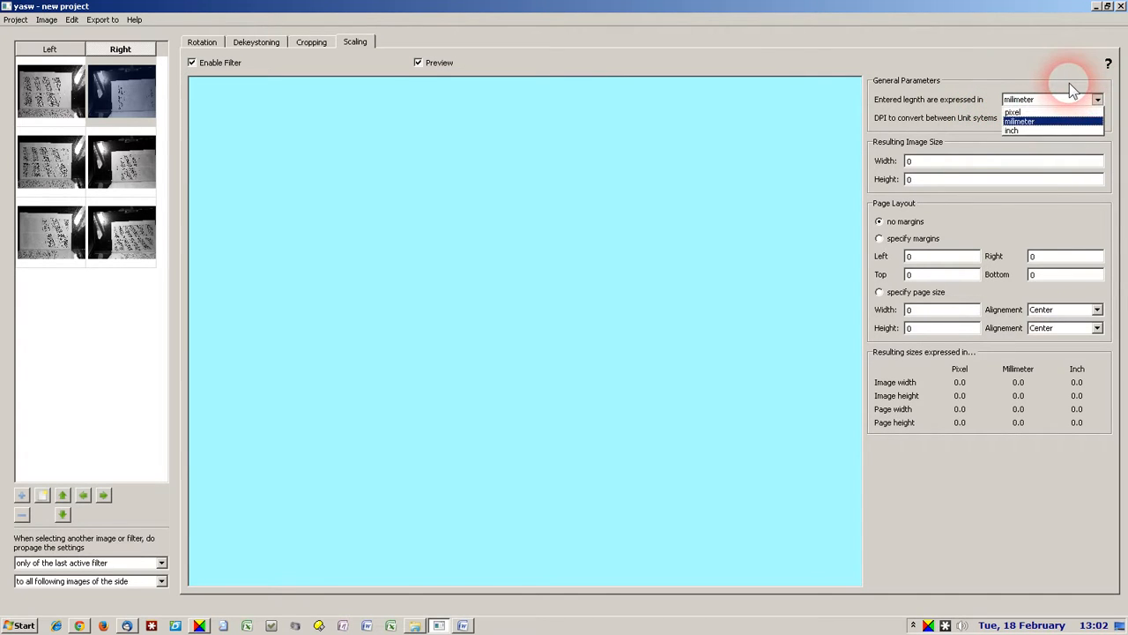
click(1020, 120)
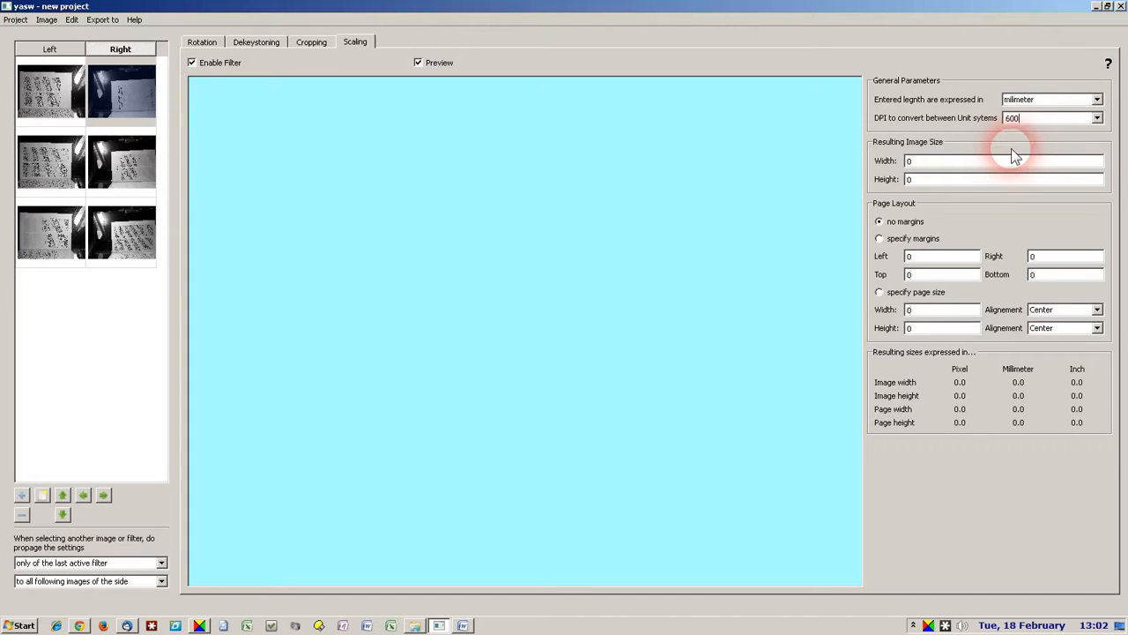
mouse_move(832, 168)
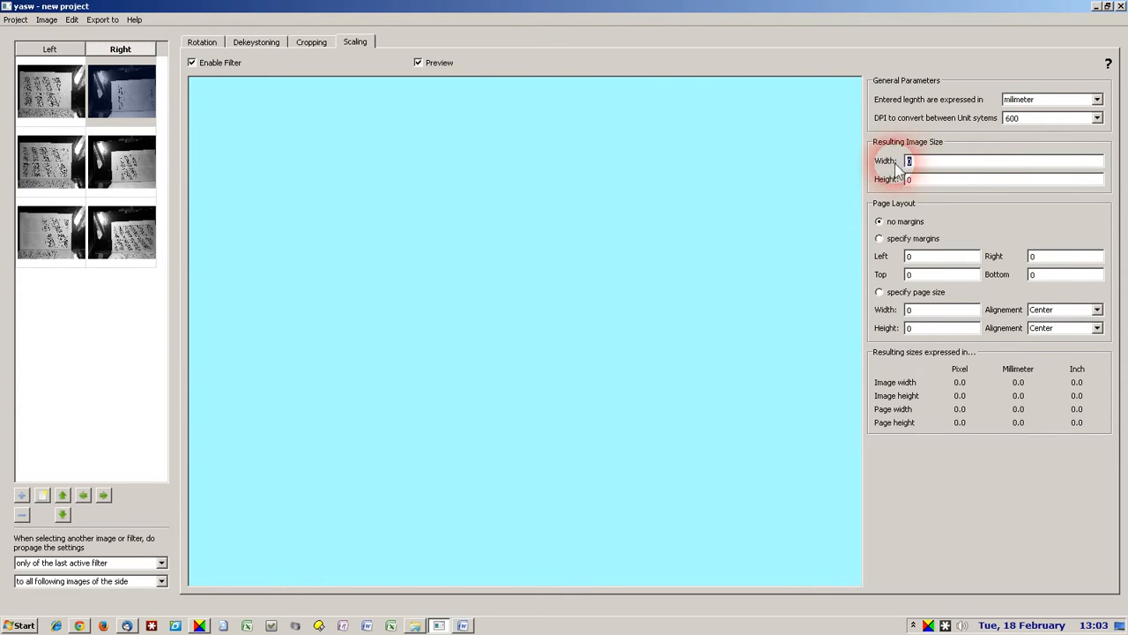
mouse_move(829, 192)
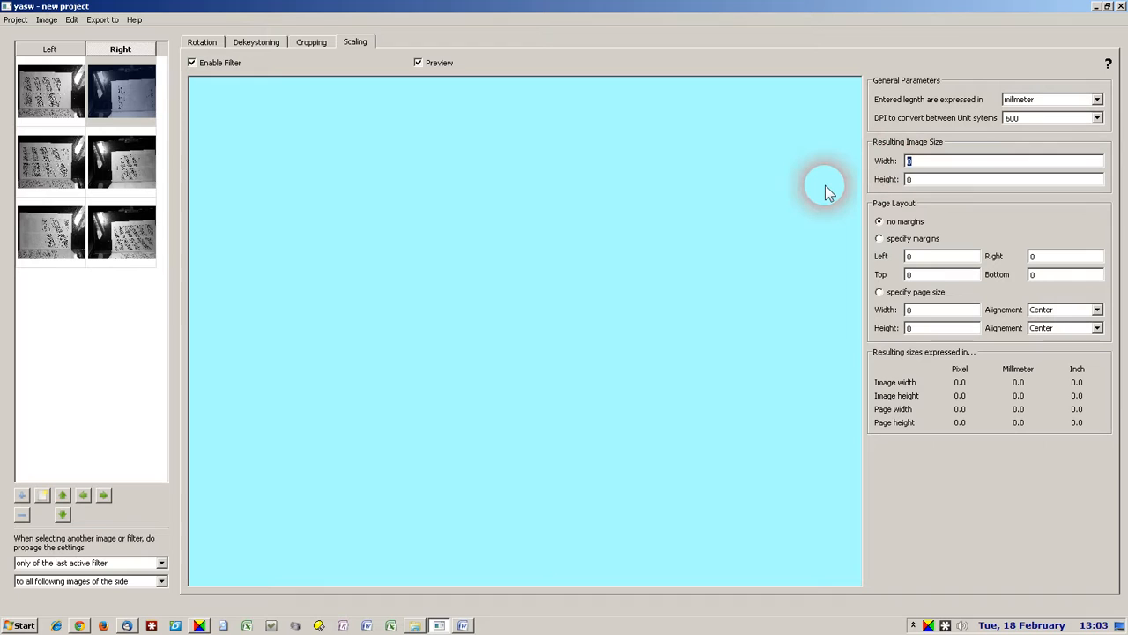
text(16)
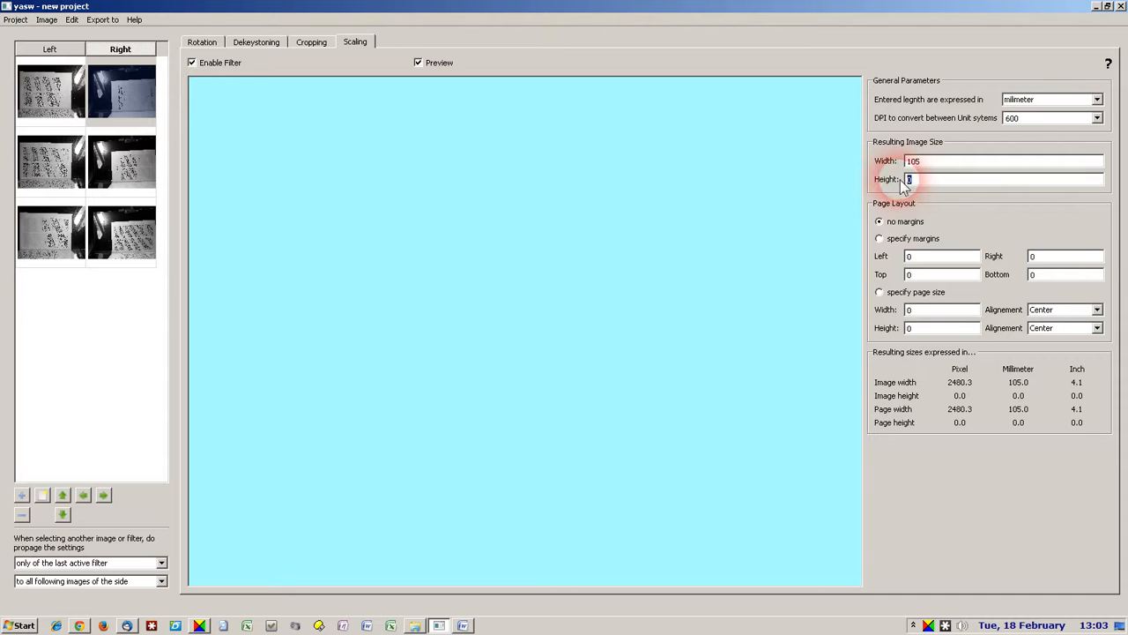
text(150)
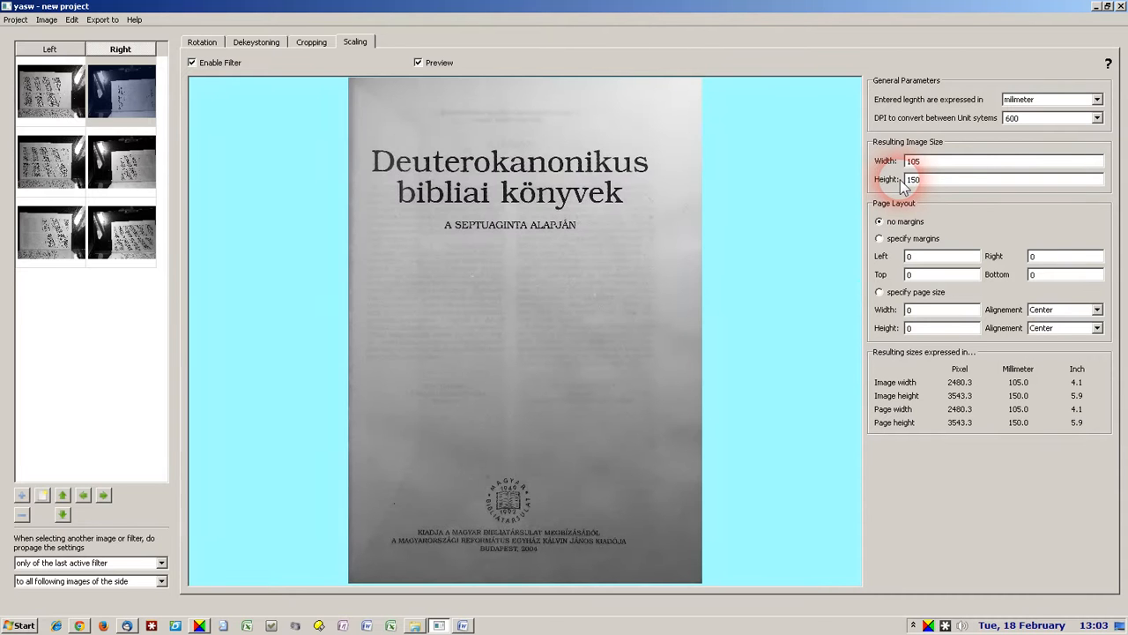
mouse_move(571, 216)
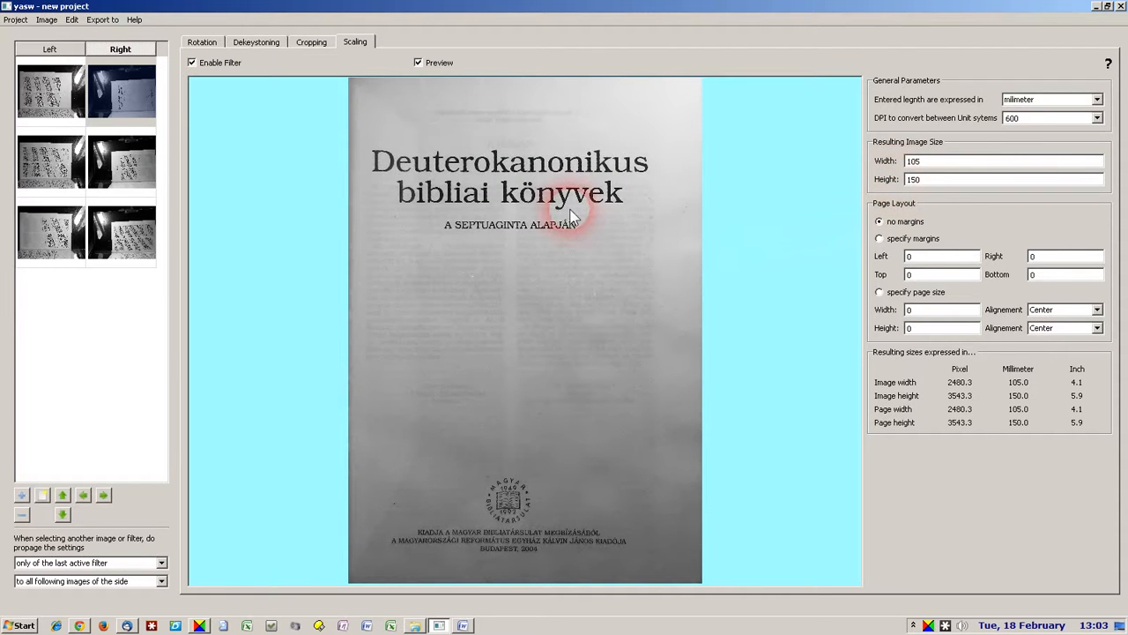
mouse_move(573, 467)
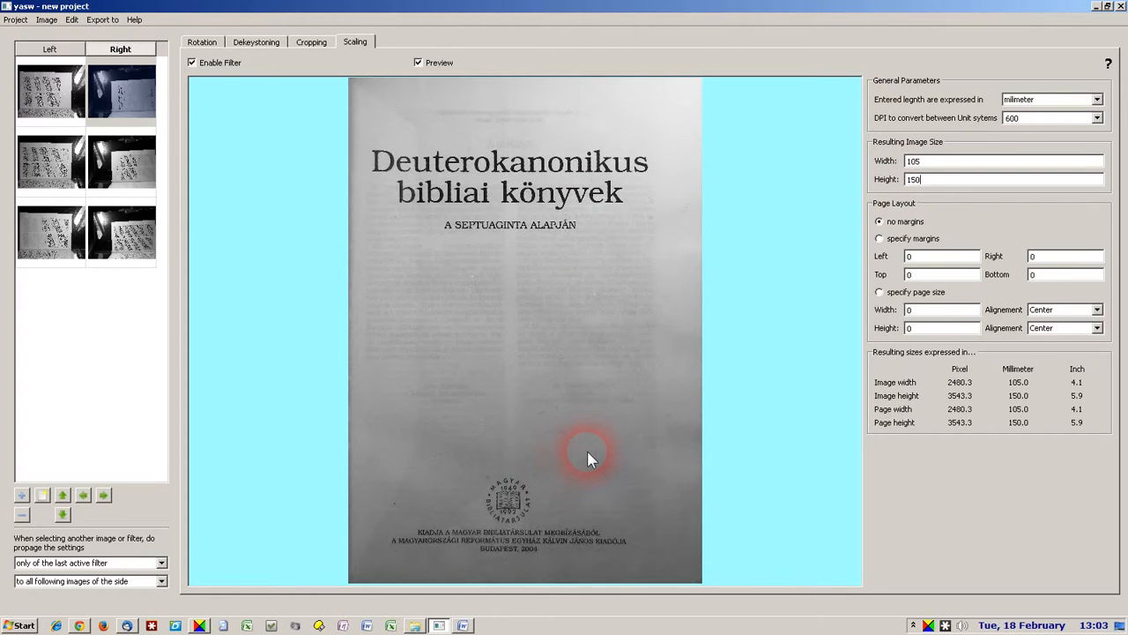
mouse_move(218, 280)
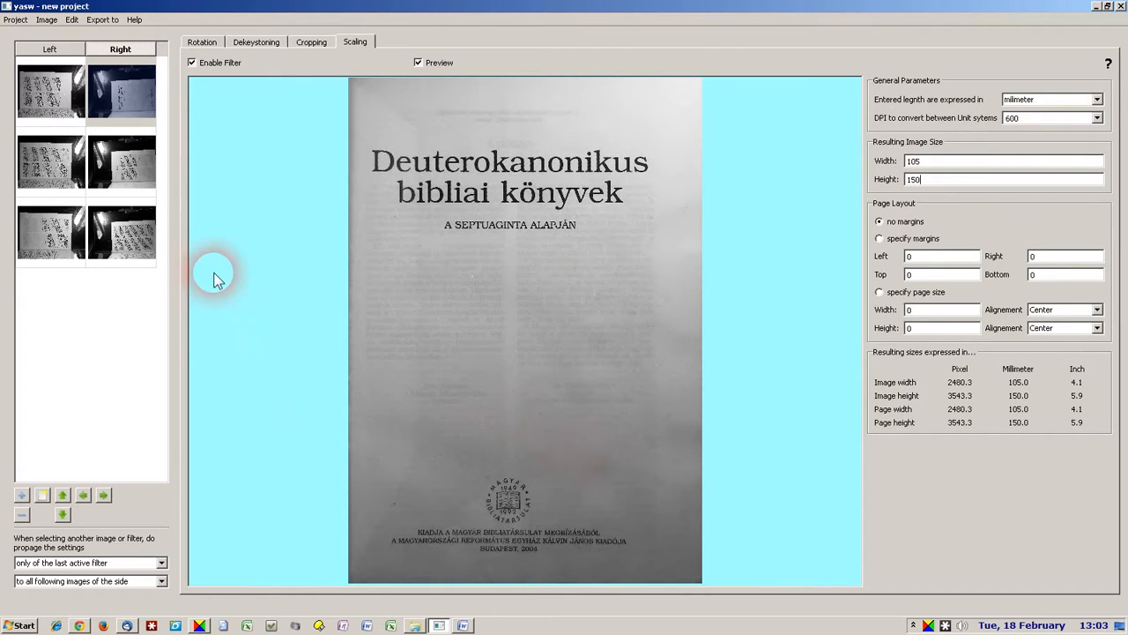
mouse_move(64, 35)
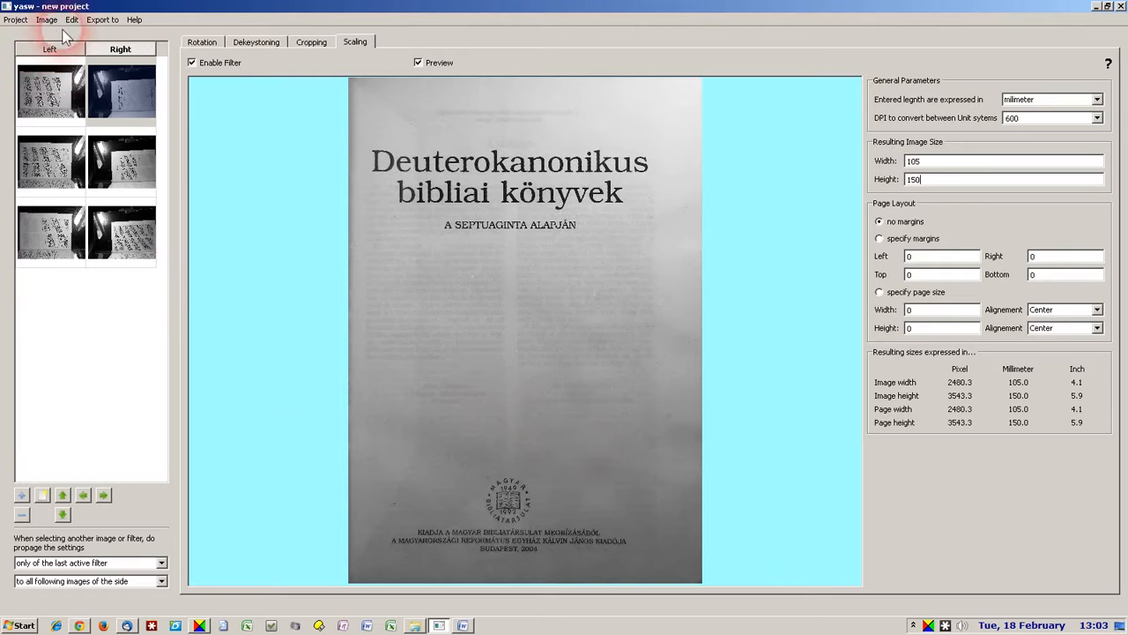
- Export the project as JPEG into the Hungarian folder and dismiss the confirmation
click(102, 19)
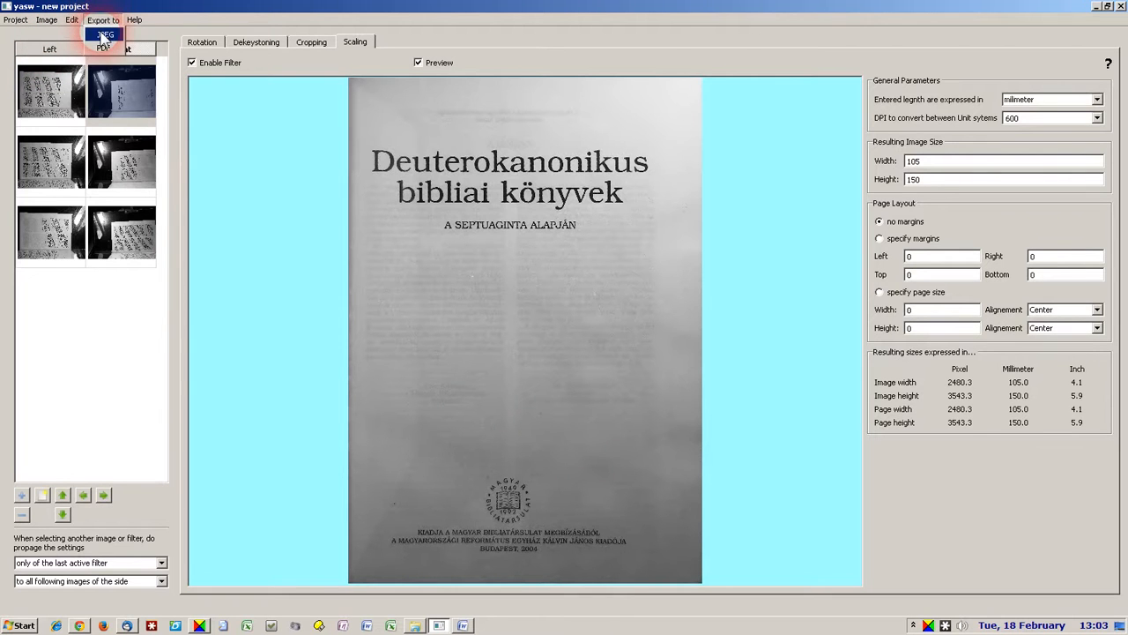
click(105, 33)
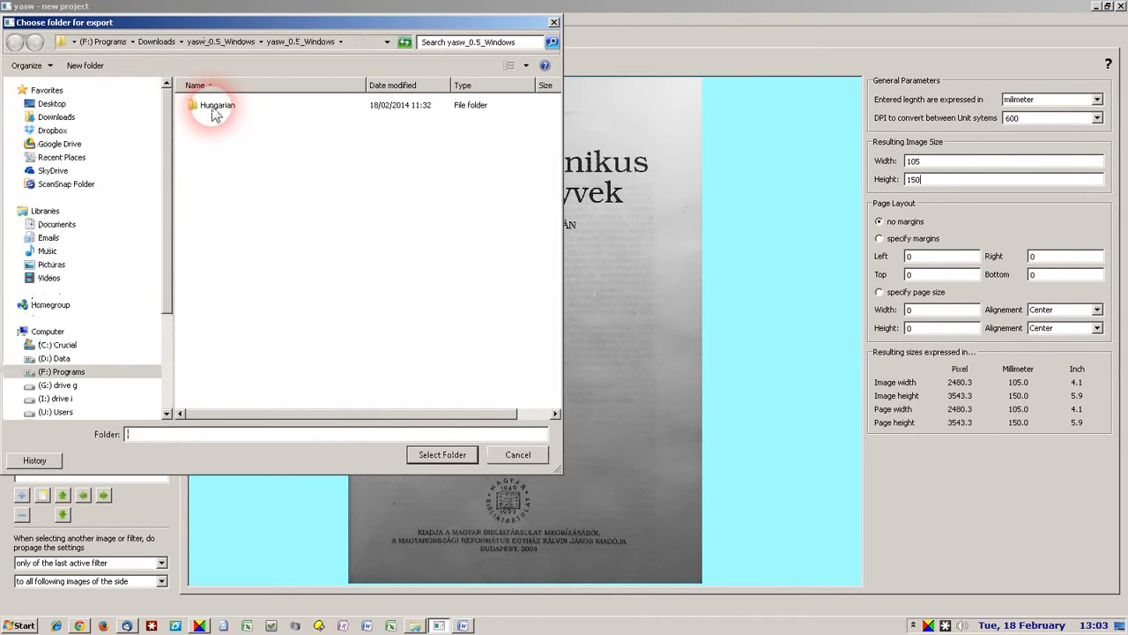
click(217, 104)
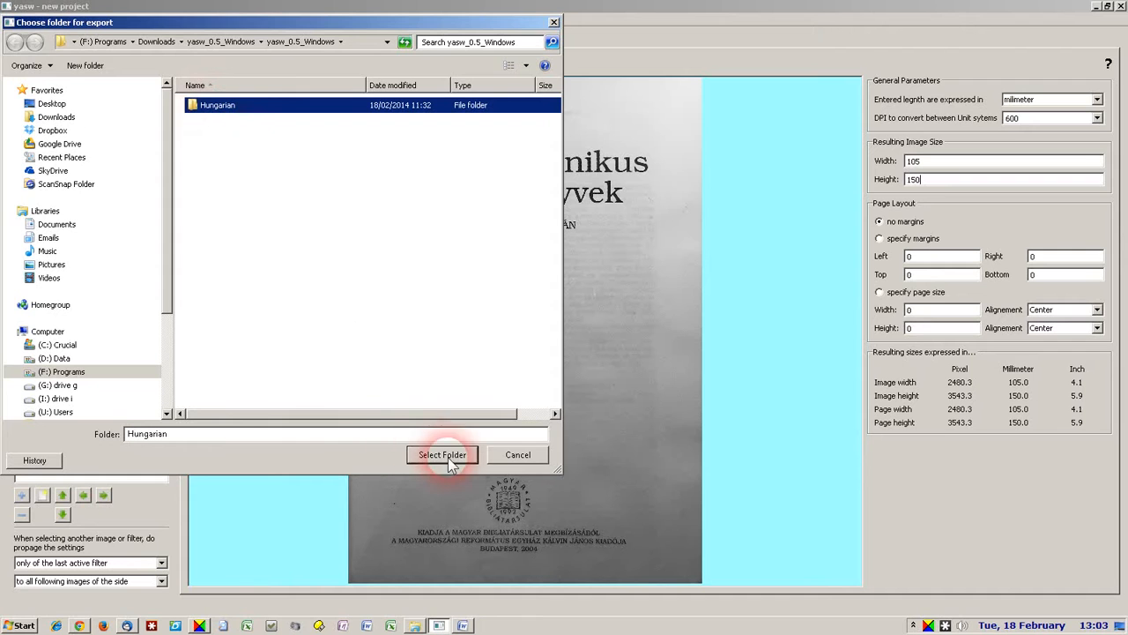
click(442, 454)
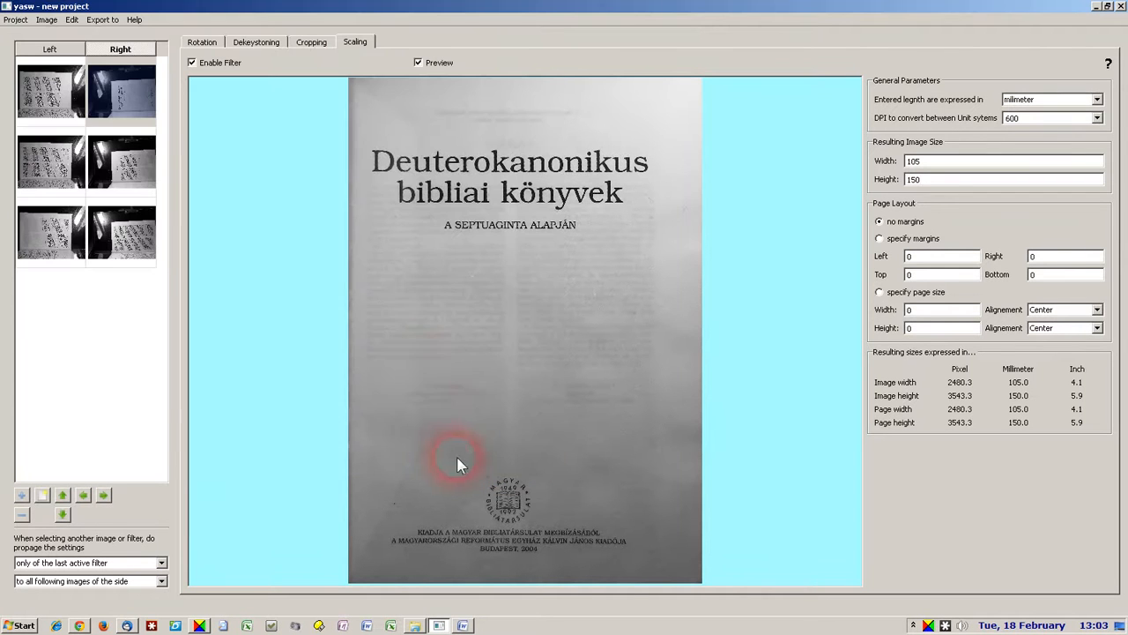
mouse_move(270, 249)
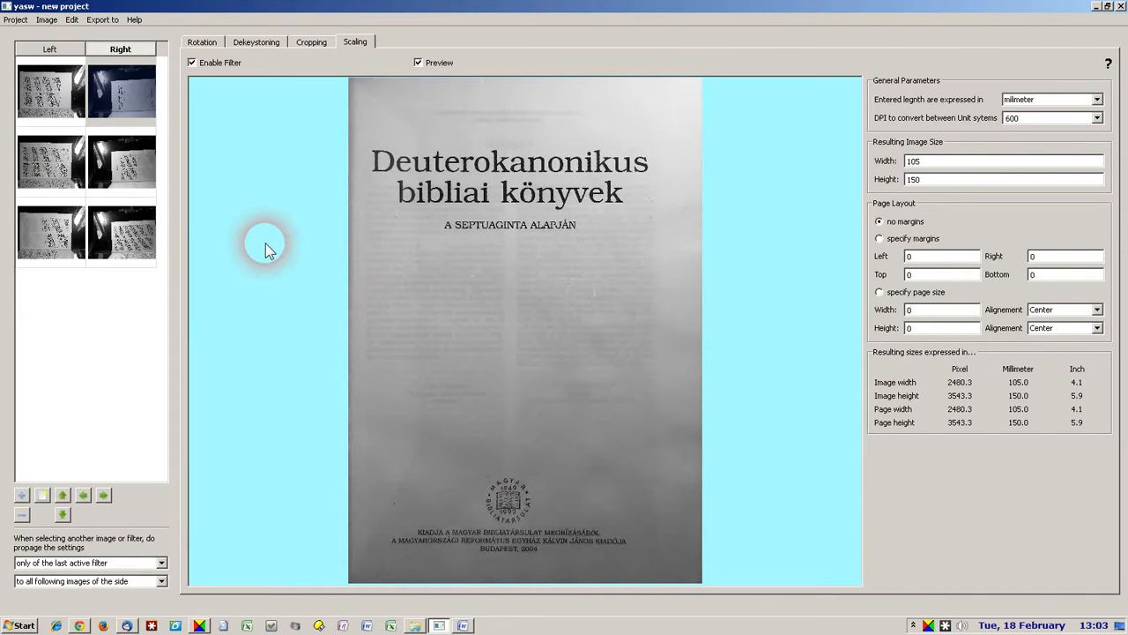
mouse_move(114, 27)
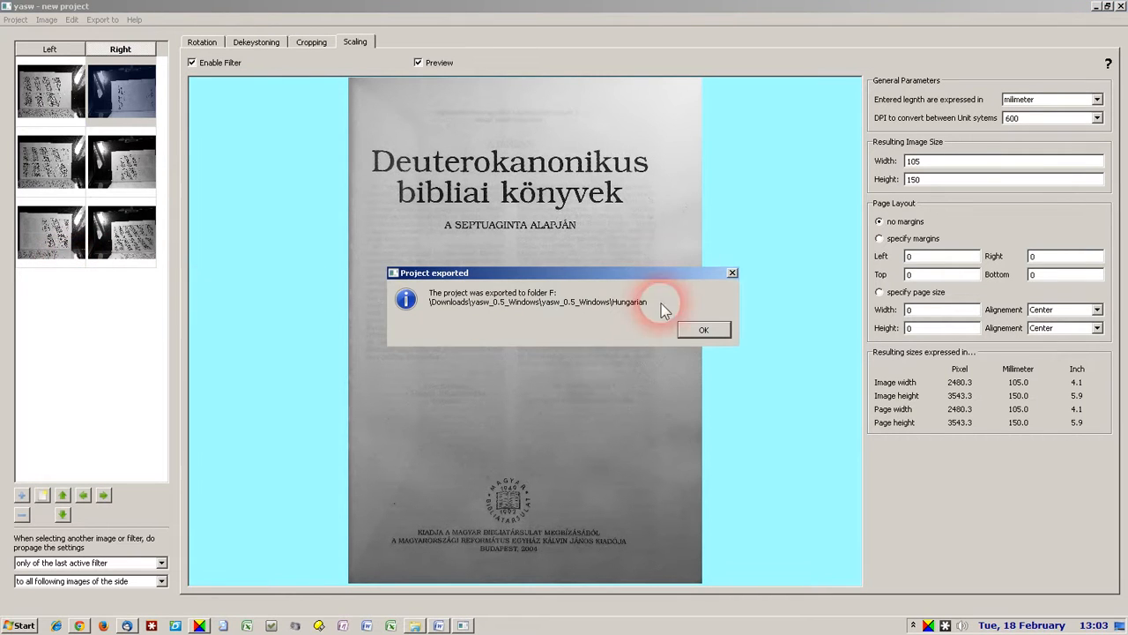
click(703, 329)
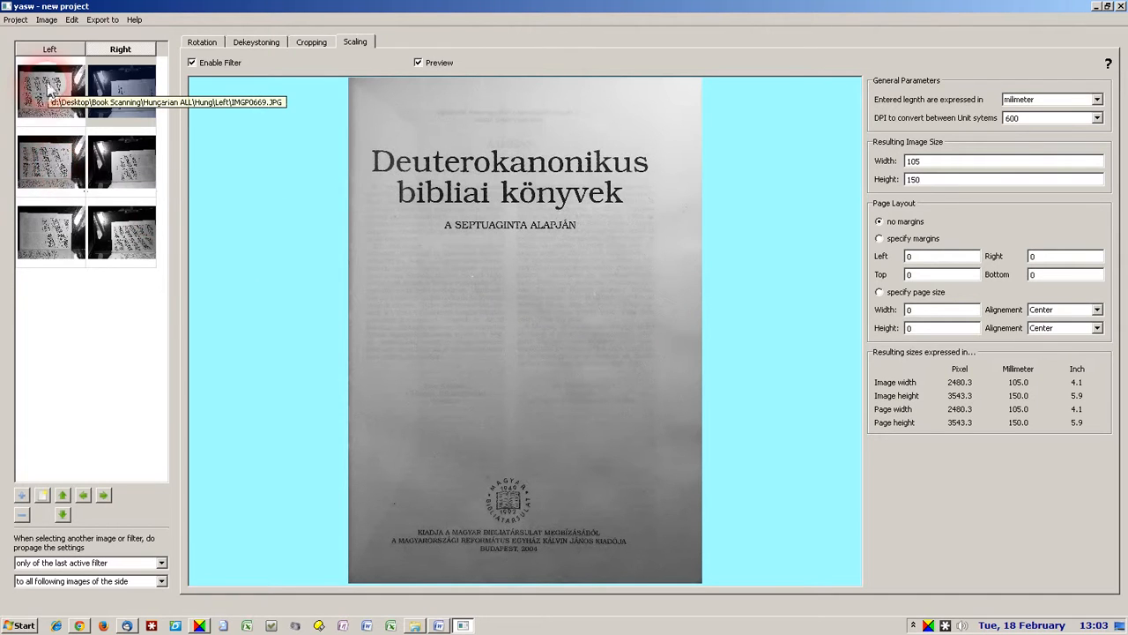
mouse_move(51, 231)
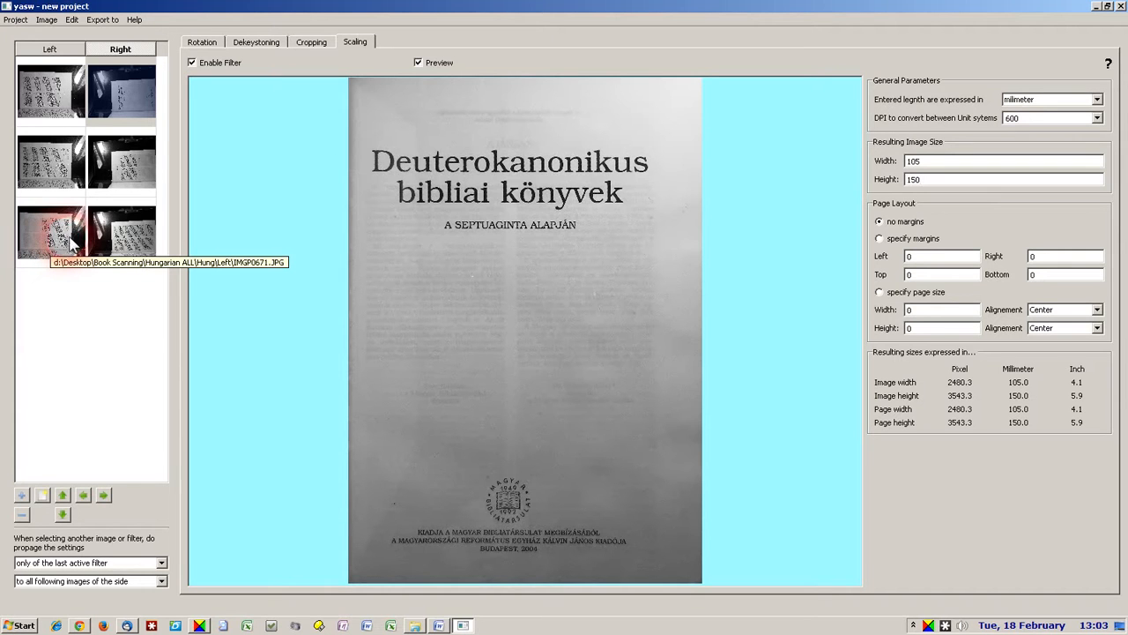
click(970, 179)
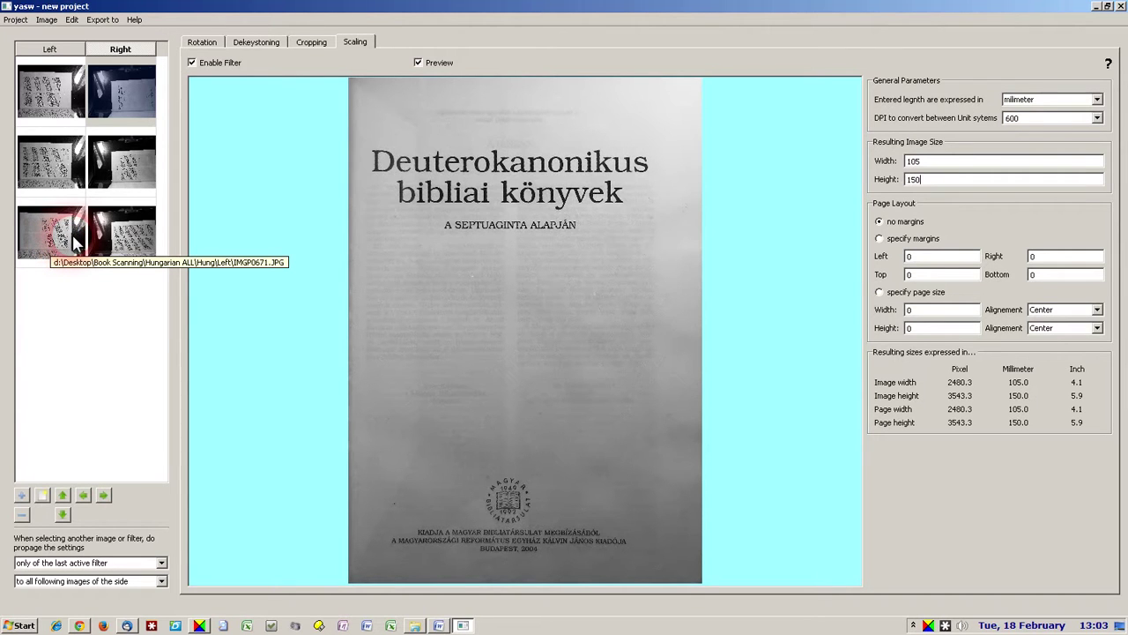
mouse_move(72, 242)
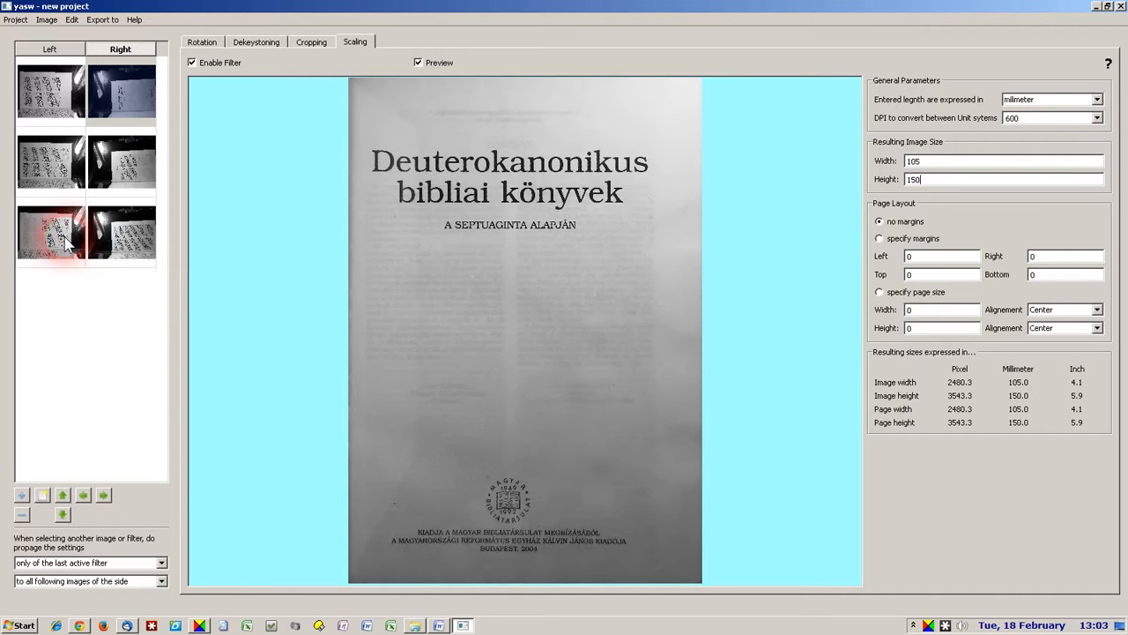
mouse_move(62, 238)
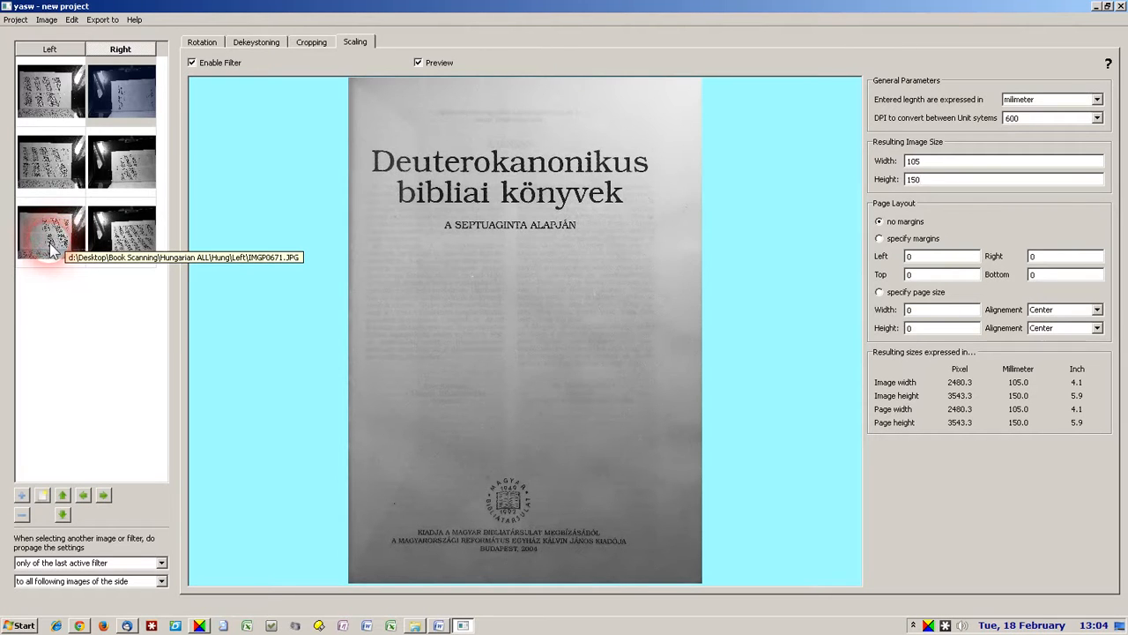
mouse_move(159, 586)
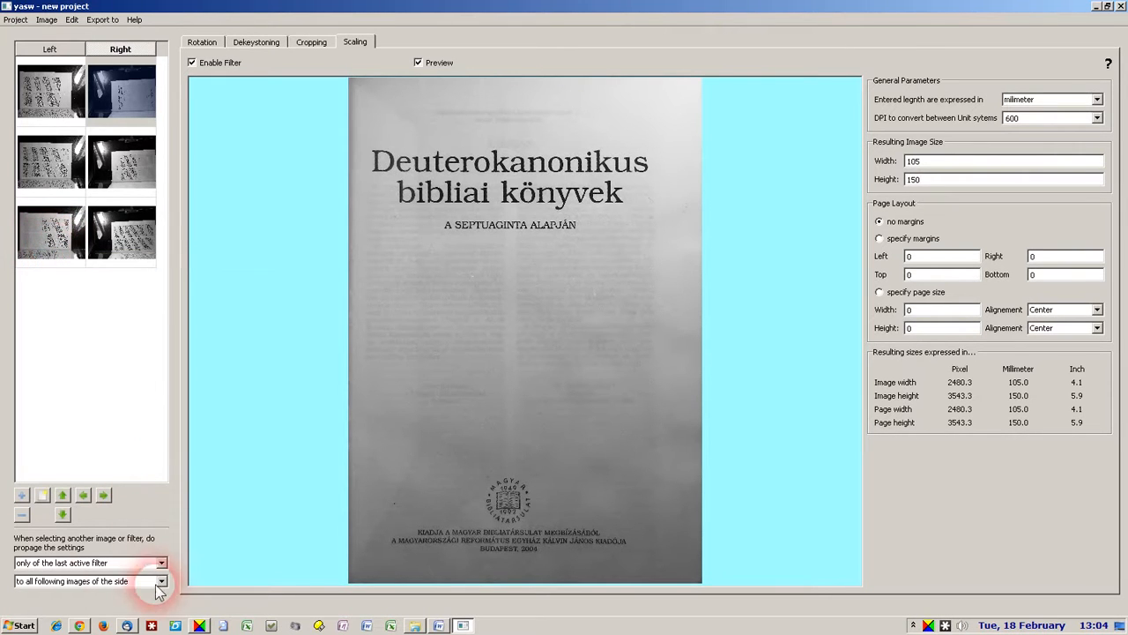
mouse_move(78, 353)
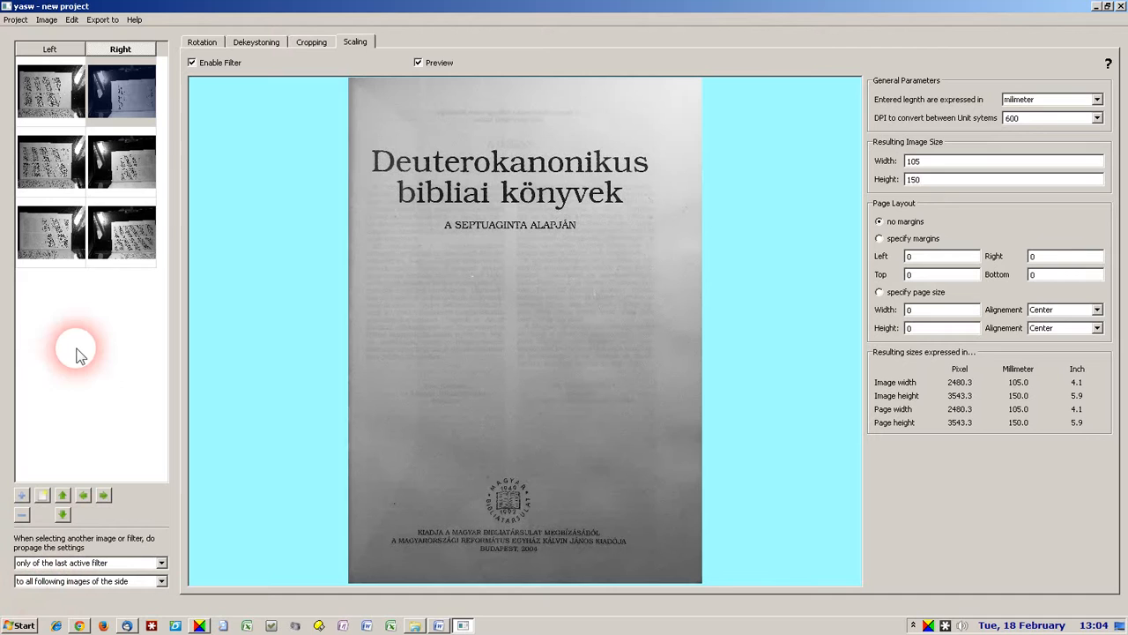
mouse_move(47, 399)
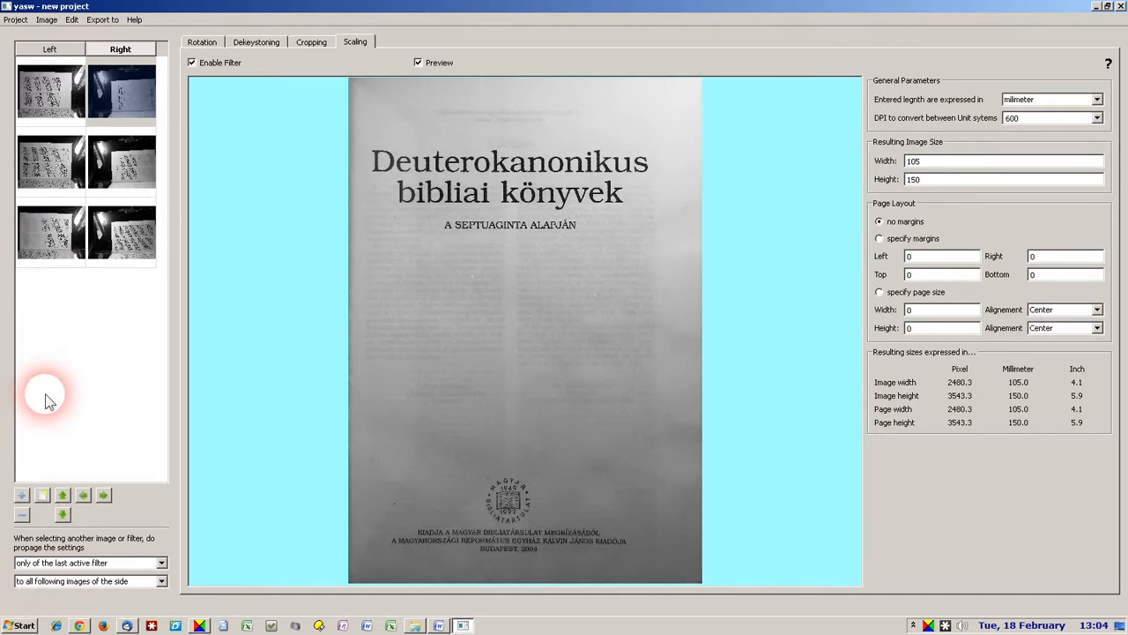
mouse_move(57, 388)
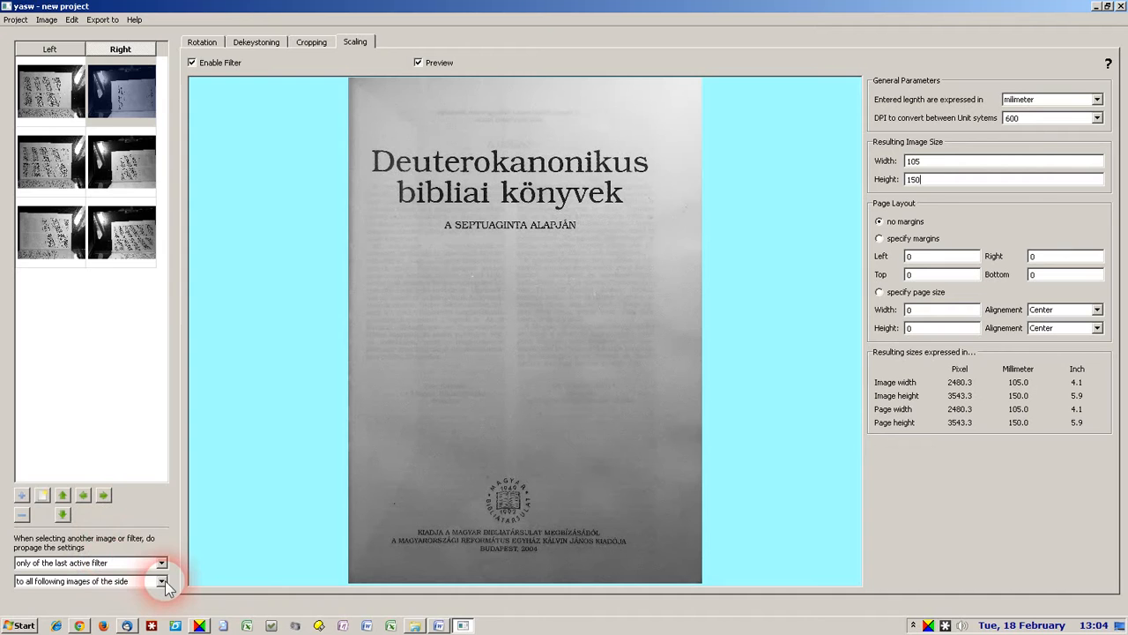
click(162, 581)
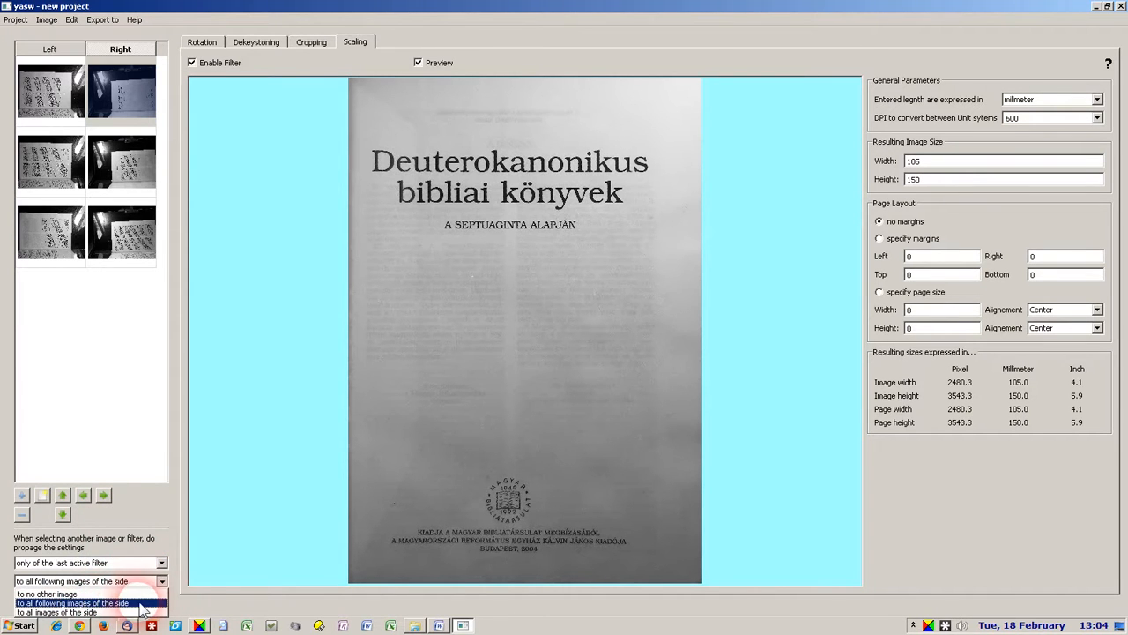
click(70, 603)
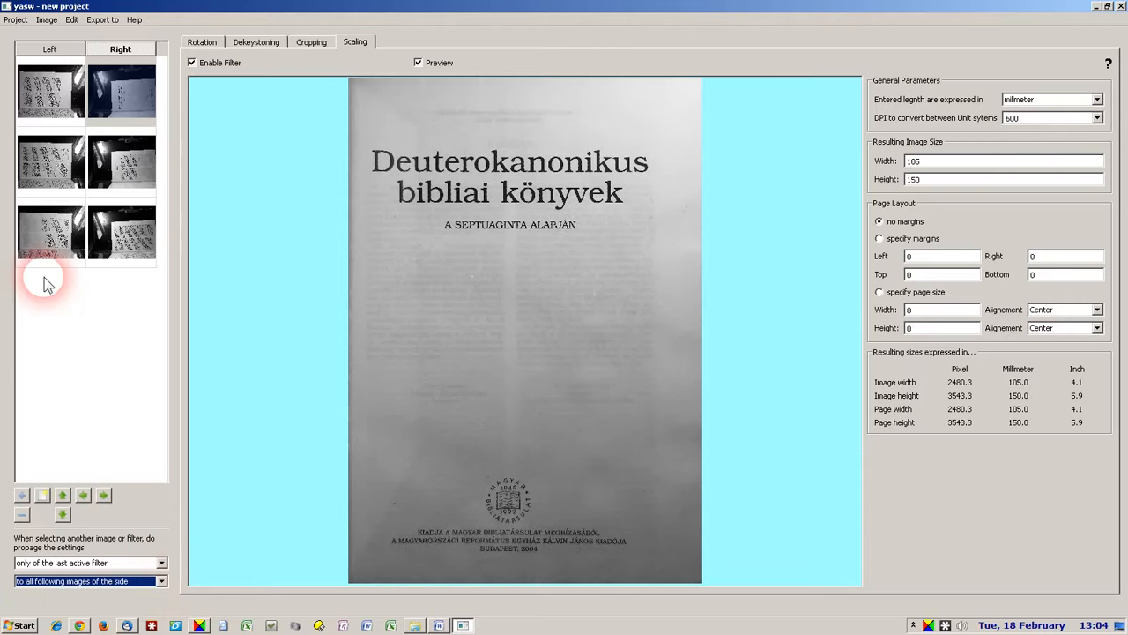
mouse_move(78, 436)
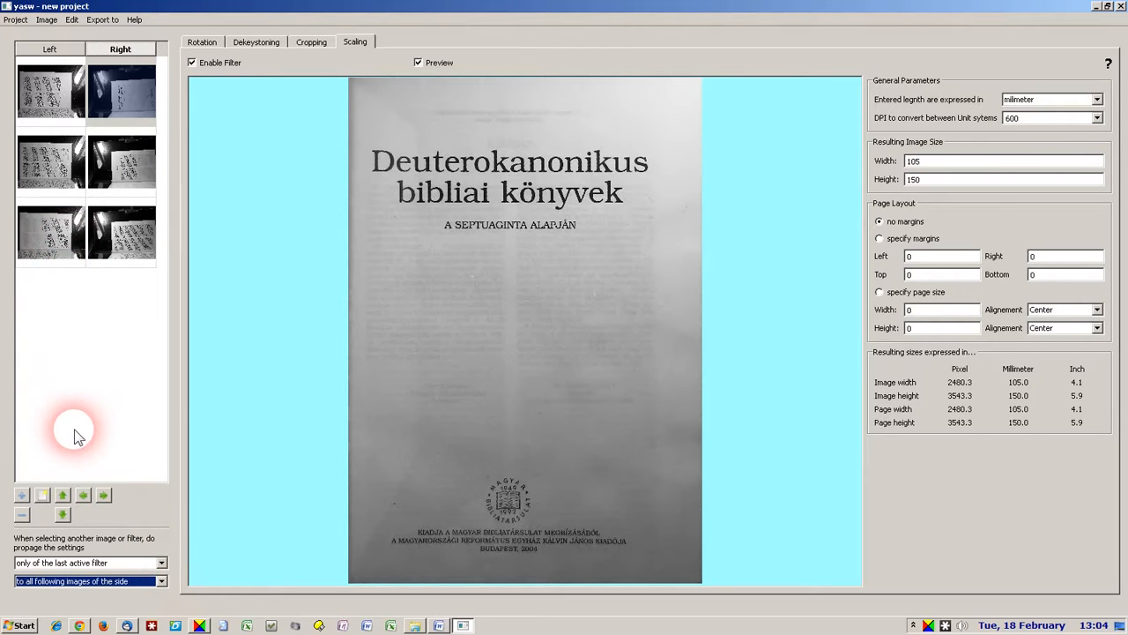
mouse_move(53, 331)
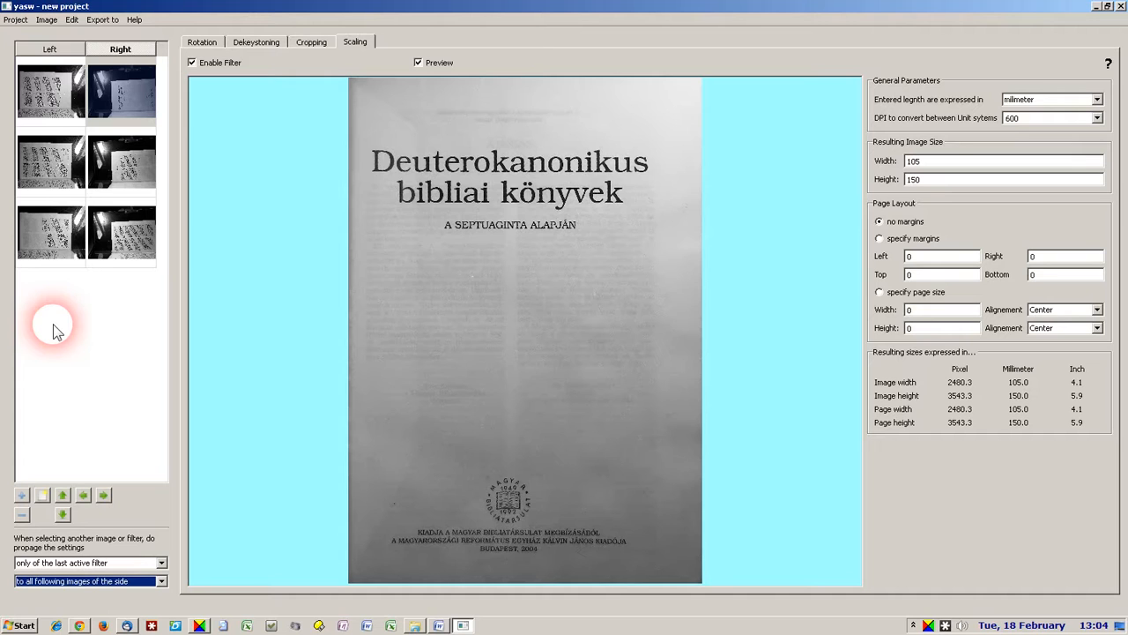
mouse_move(74, 414)
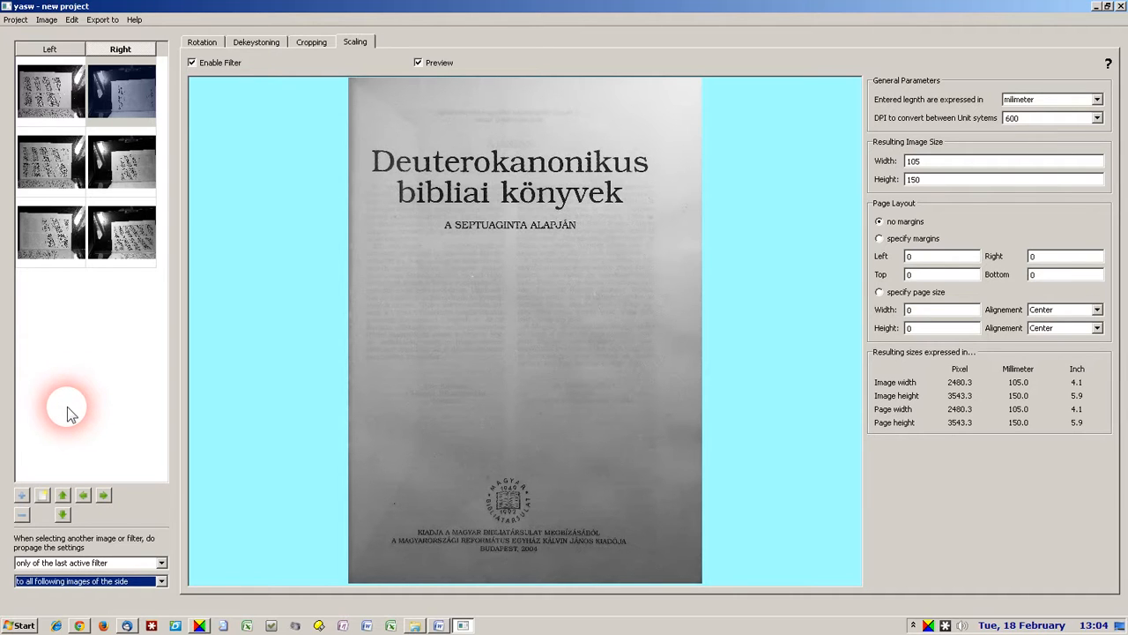
mouse_move(201, 342)
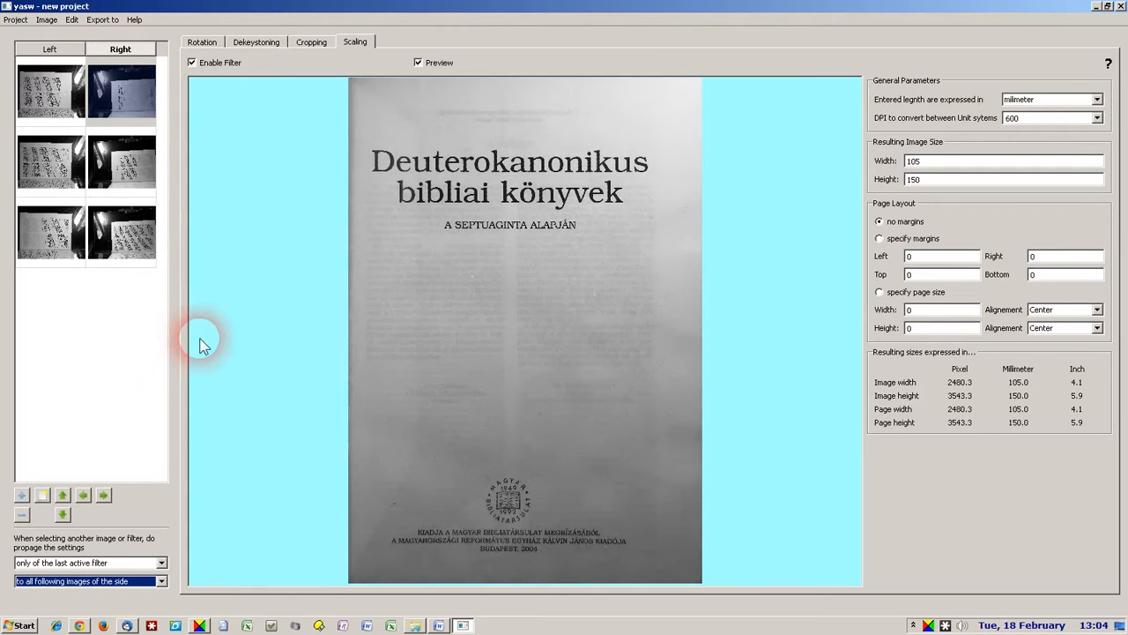
mouse_move(204, 306)
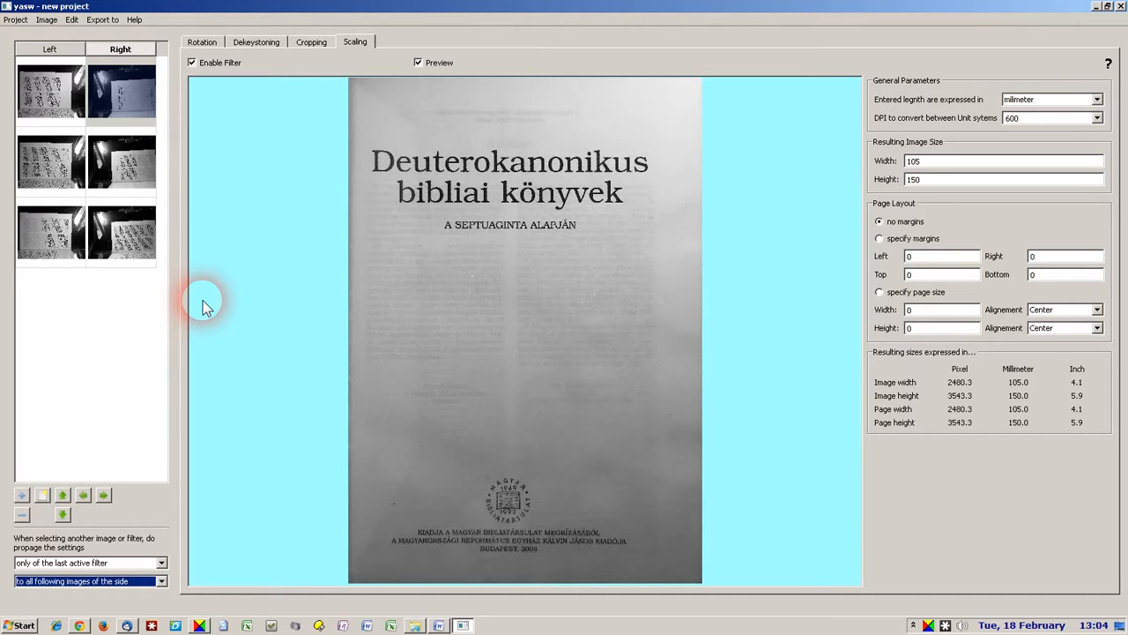
mouse_move(220, 262)
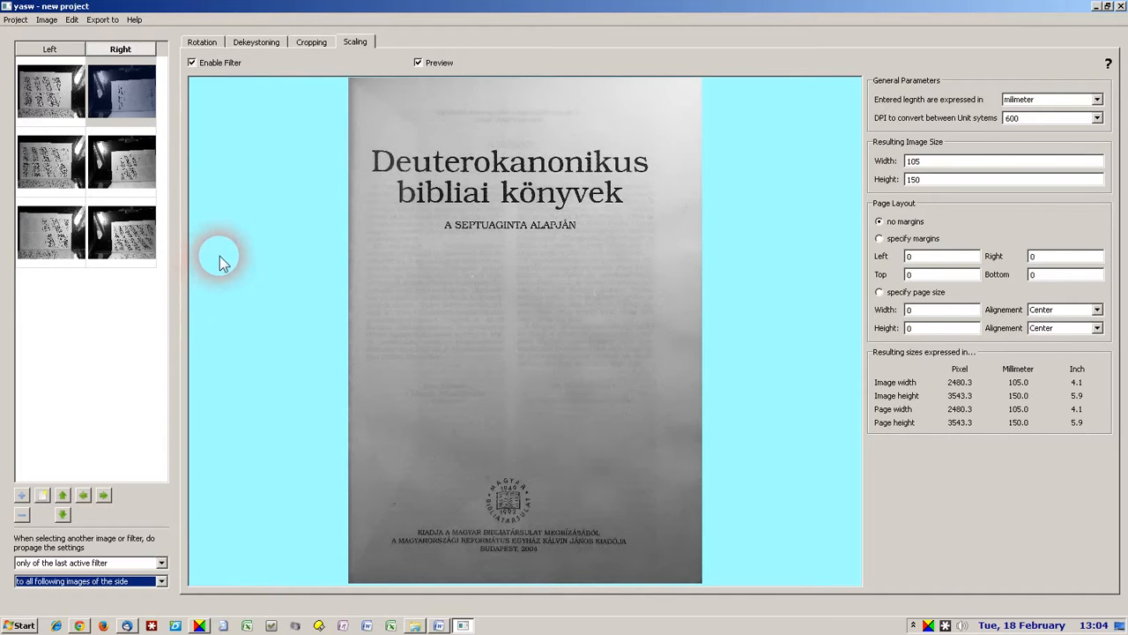